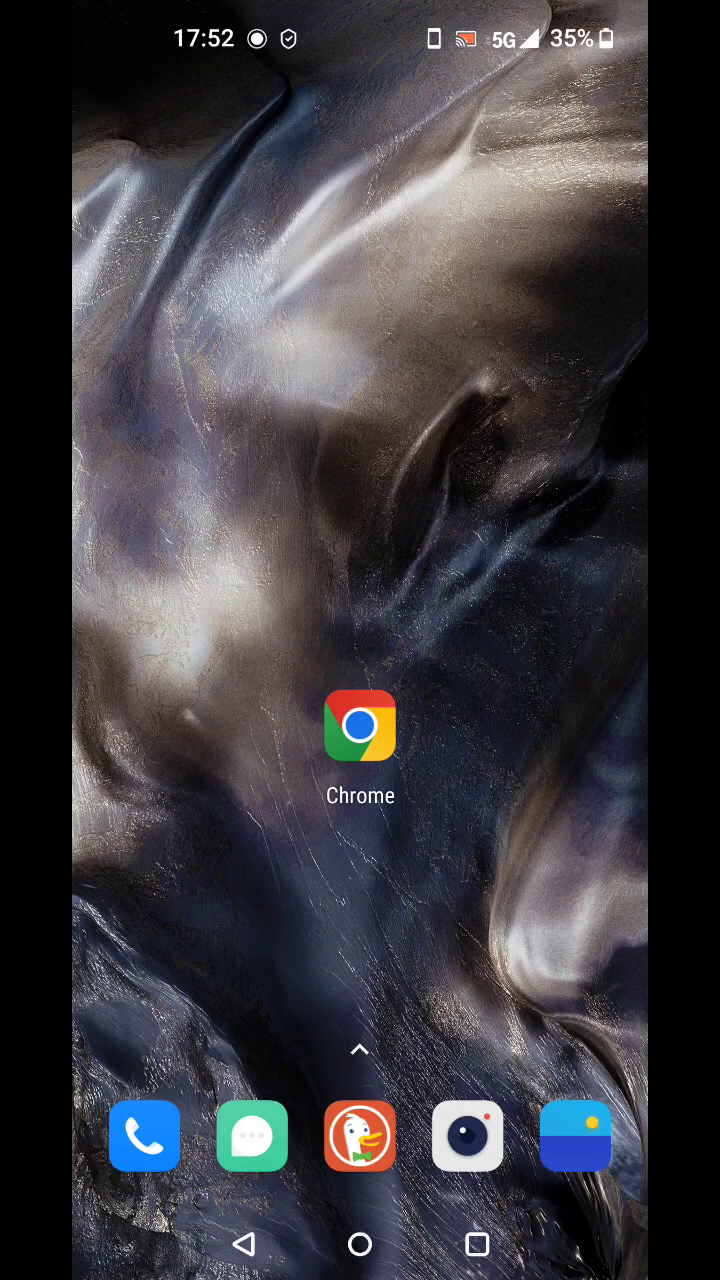
Step: From raid-helper.dev's Get Started docs, follow the Click Here link to invite the bot
left_click(360, 724)
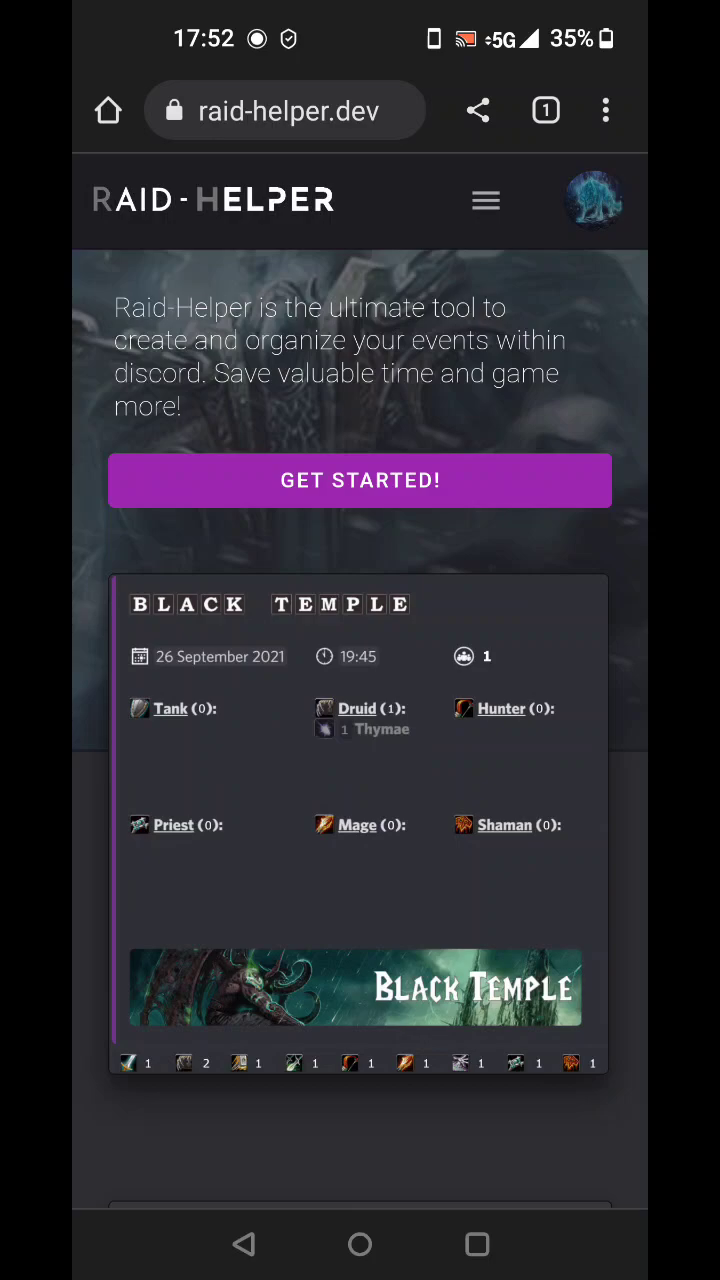
left_click(360, 480)
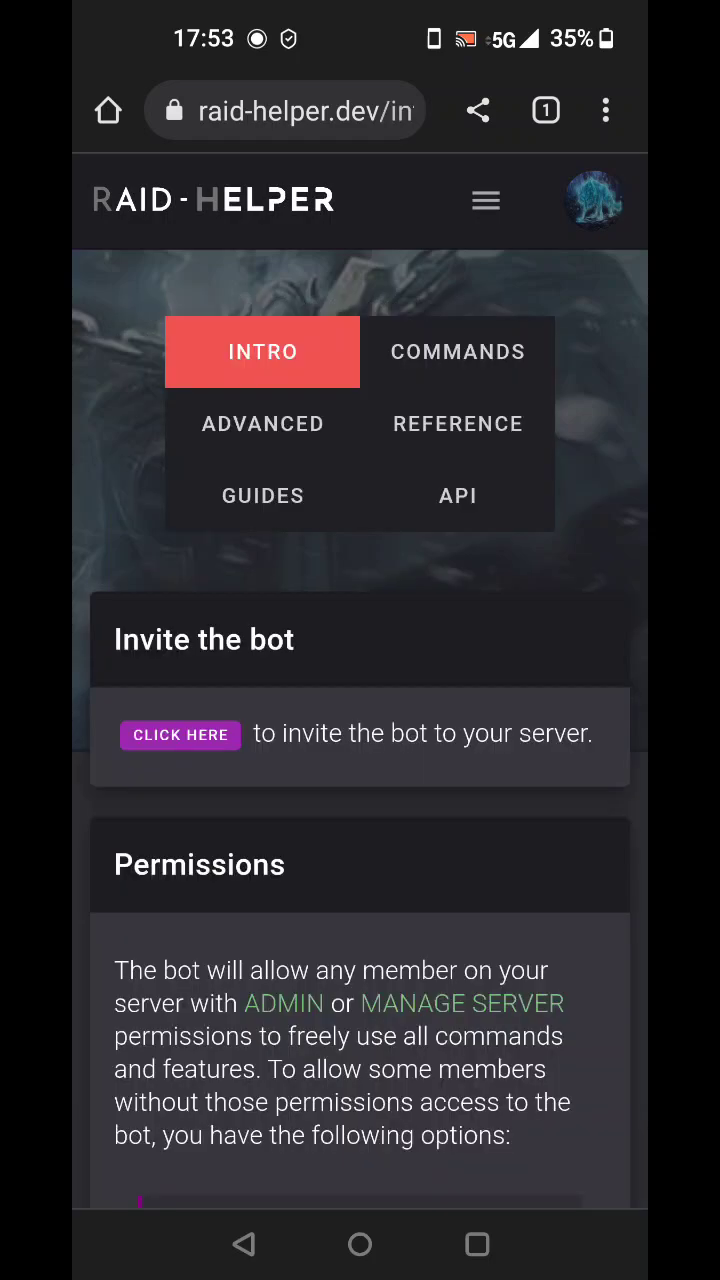
left_click(180, 734)
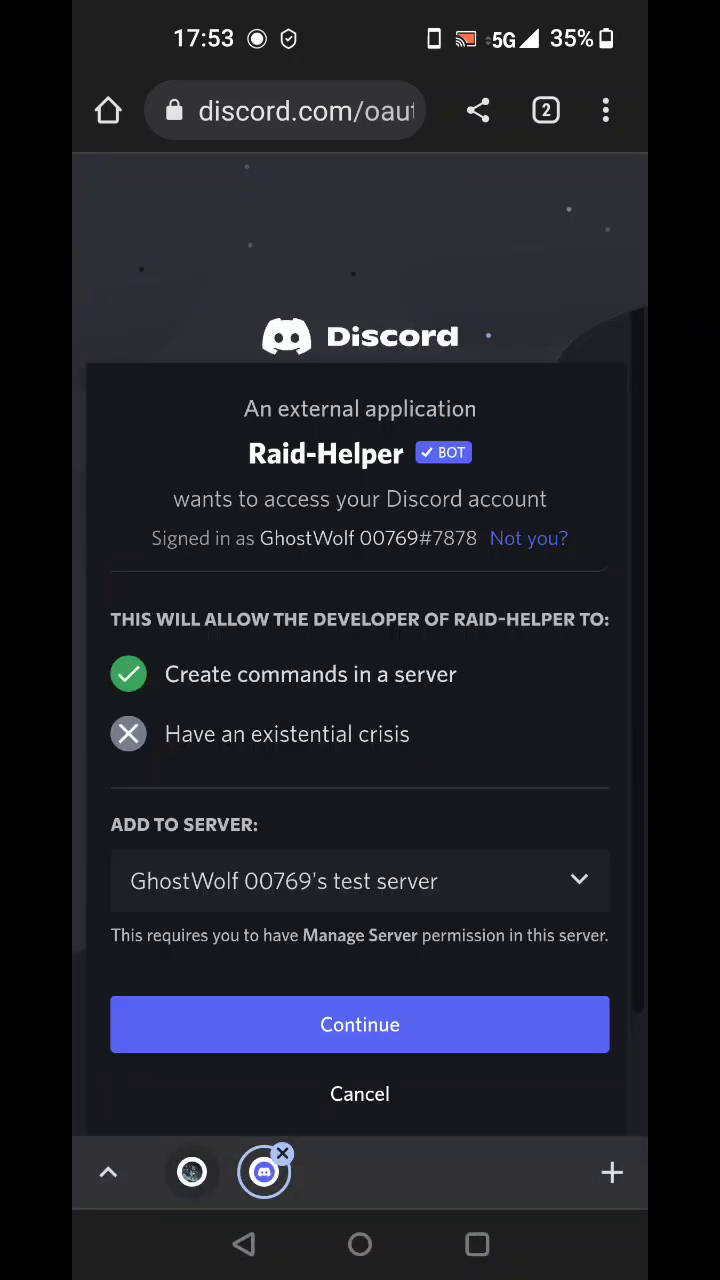
Step: Add Raid-Helper to the test server and review its ticked permission list
left_click(360, 1024)
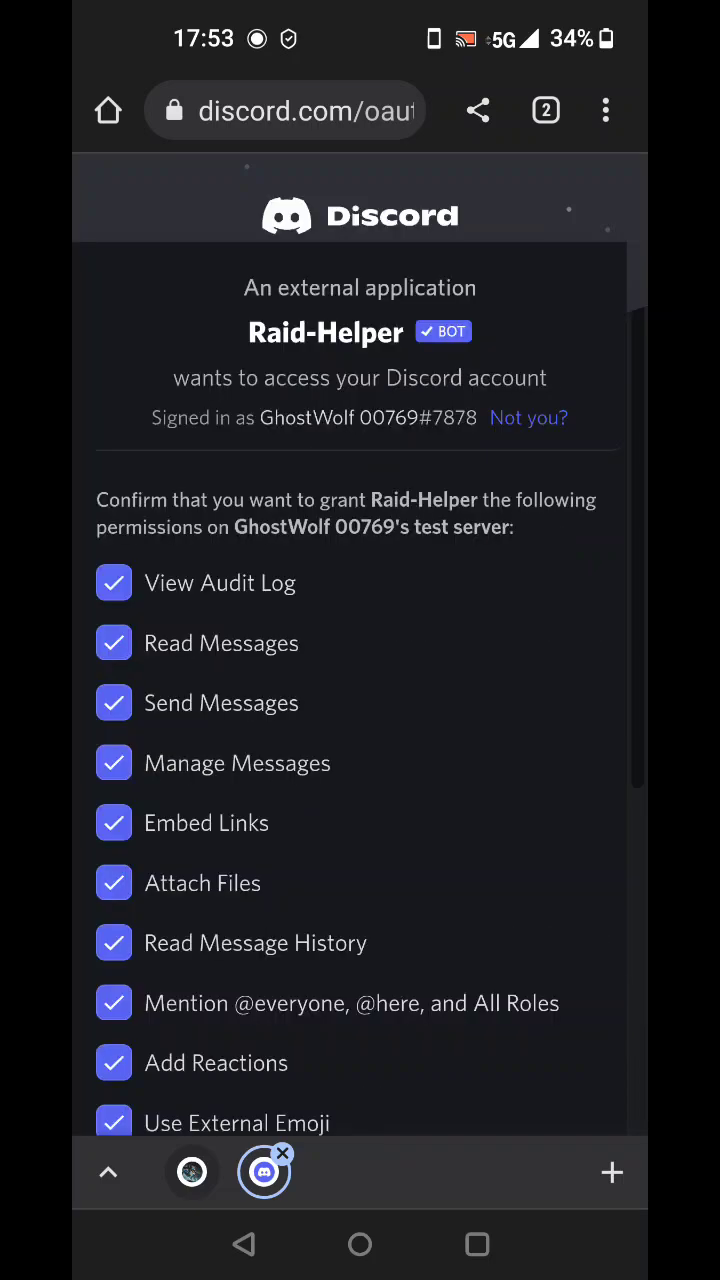
scroll("down", 3)
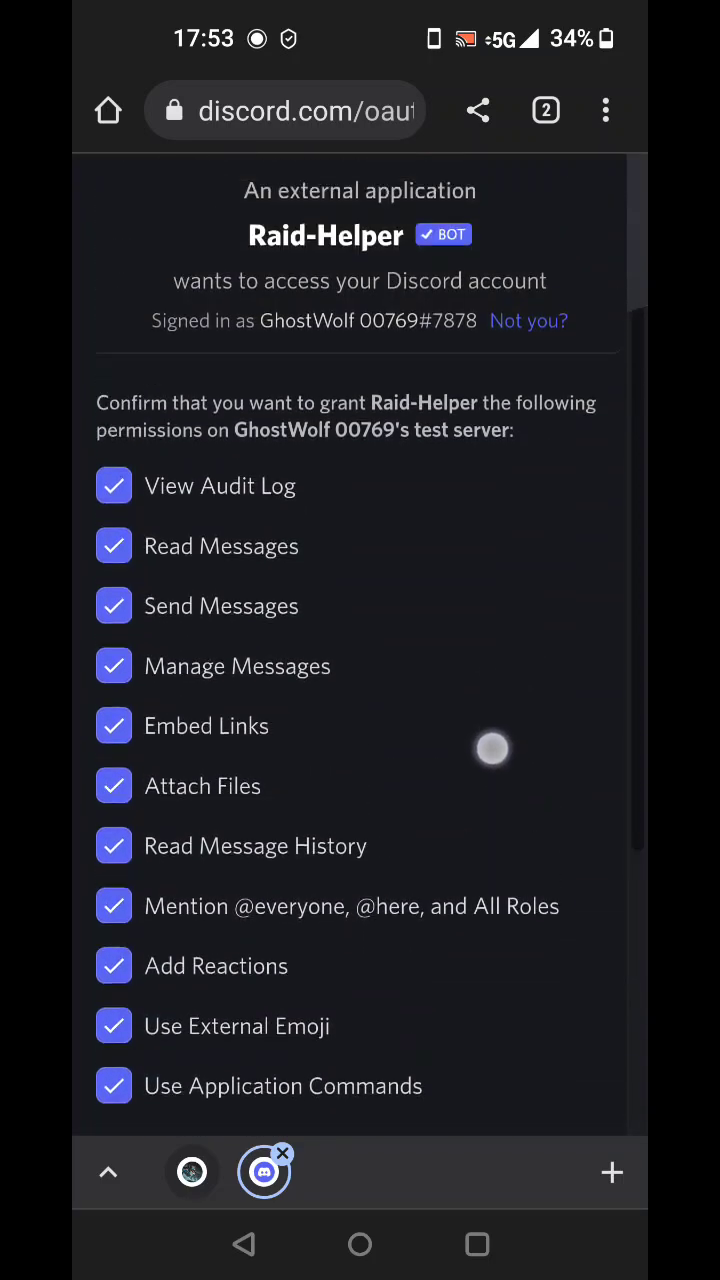
scroll("down", 3)
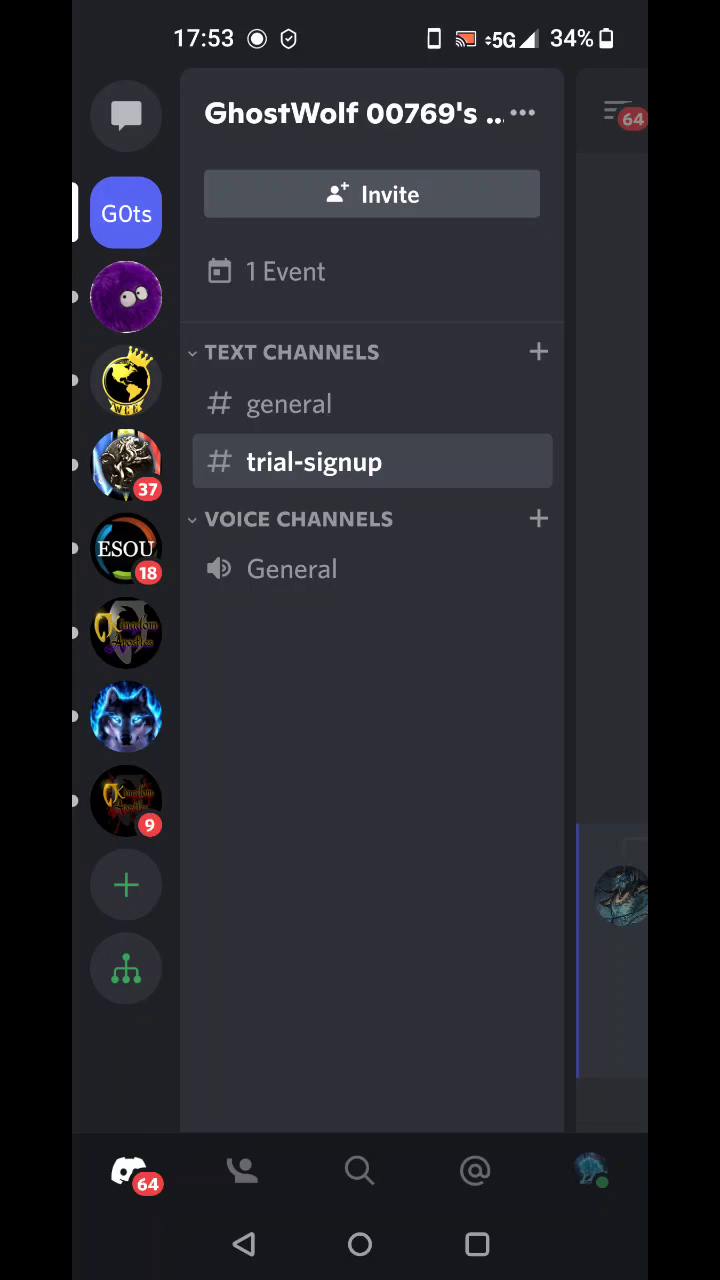
Step: Run /create in the #trial-signup channel to start a Raid-Helper event
left_click(372, 460)
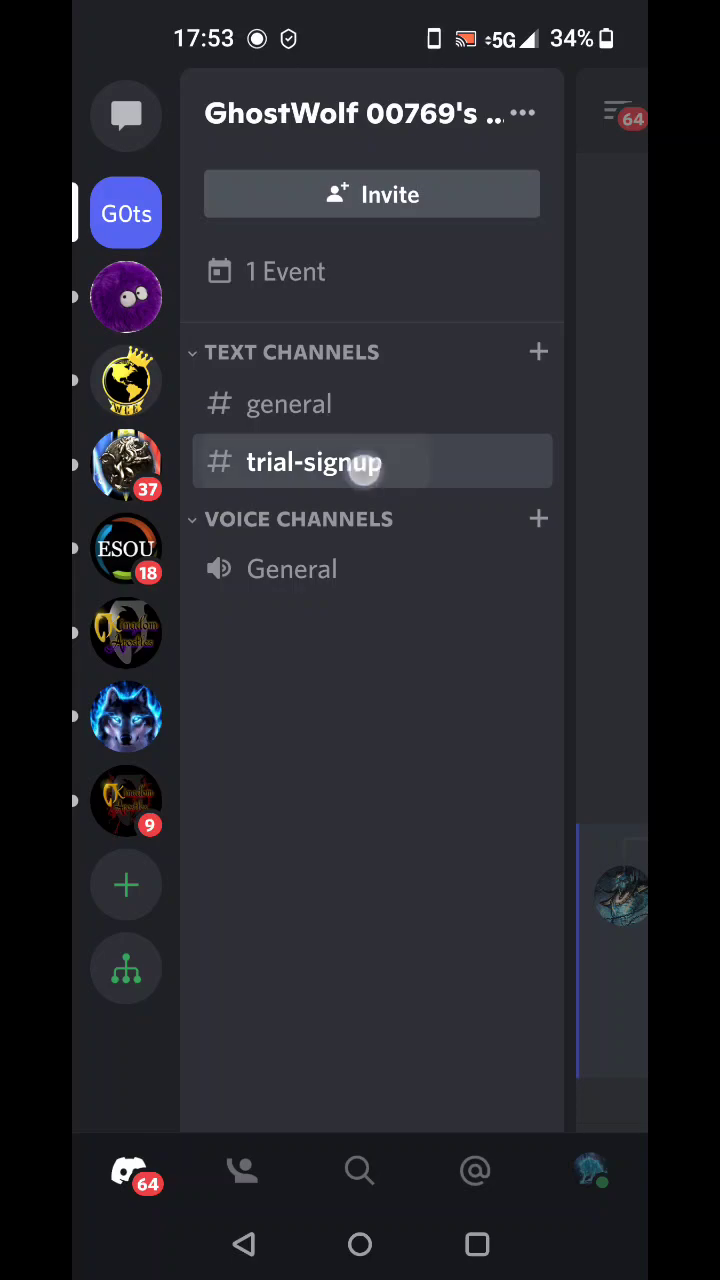
left_click(314, 460)
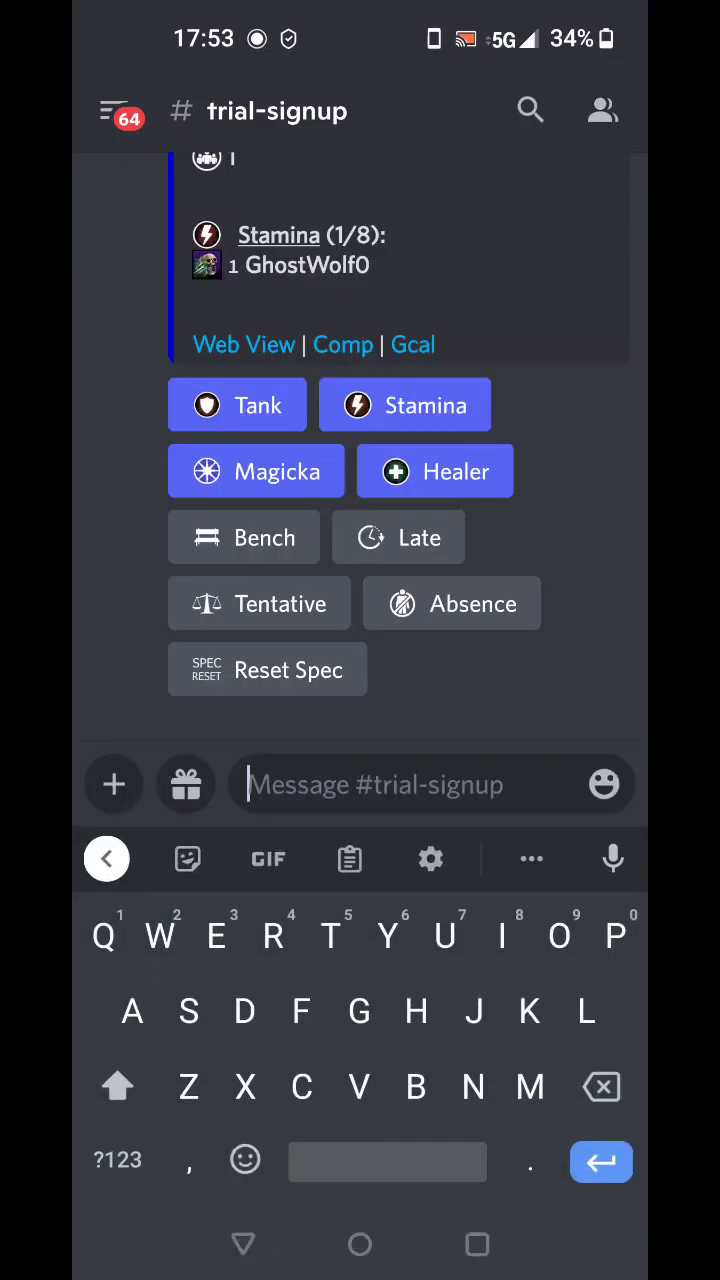
type("/create")
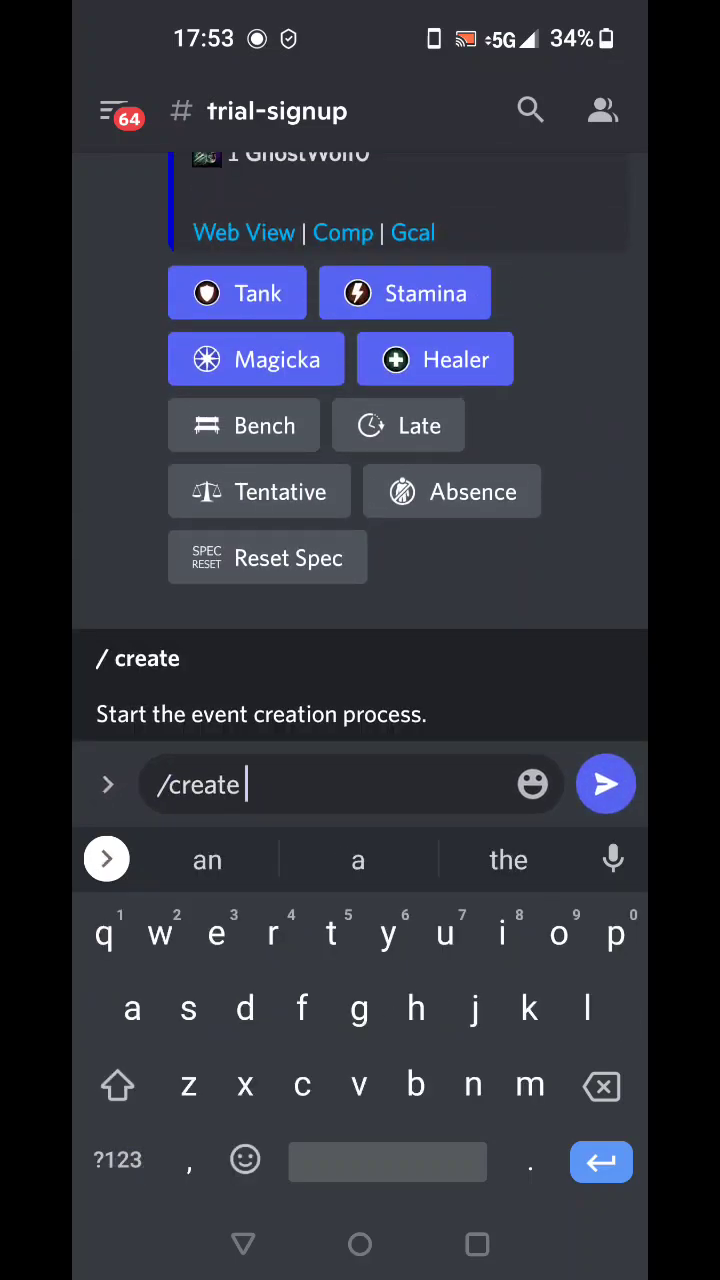
left_click(604, 784)
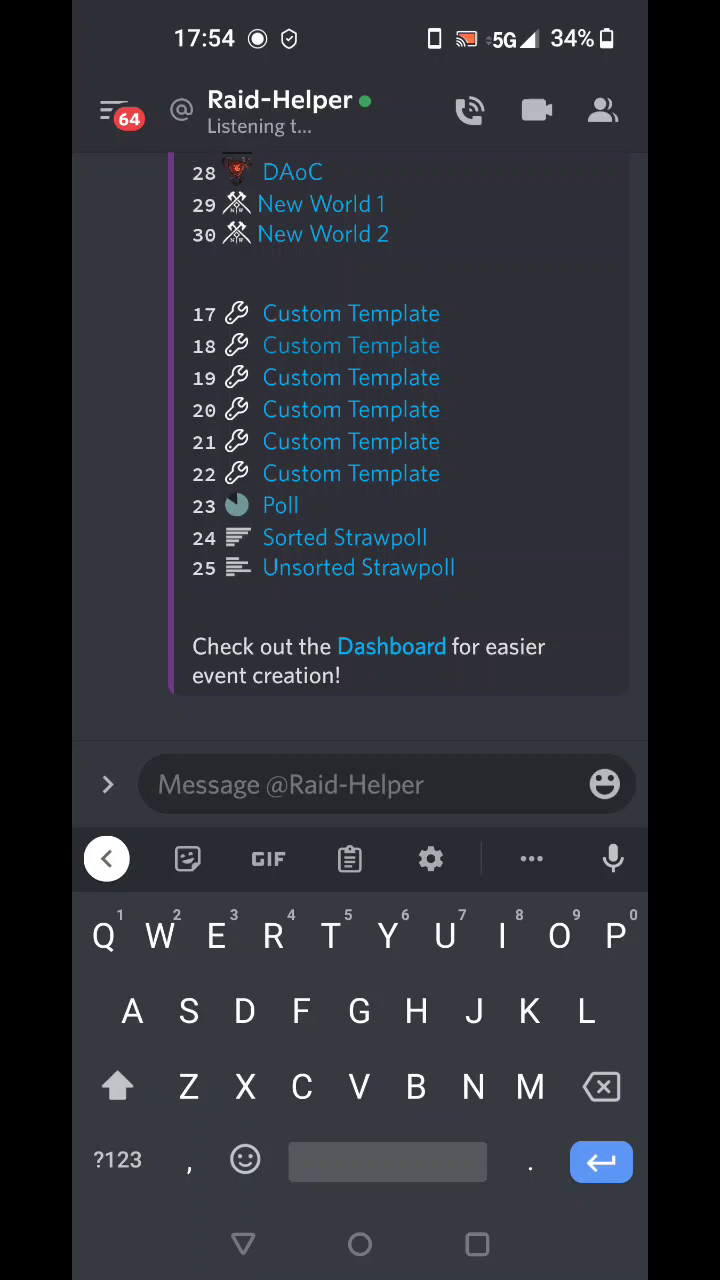
Step: Answer Raid-Helper with template 11 (ESO), title 'Test' and description 'Hel ra'
scroll("down", 3)
type("11")
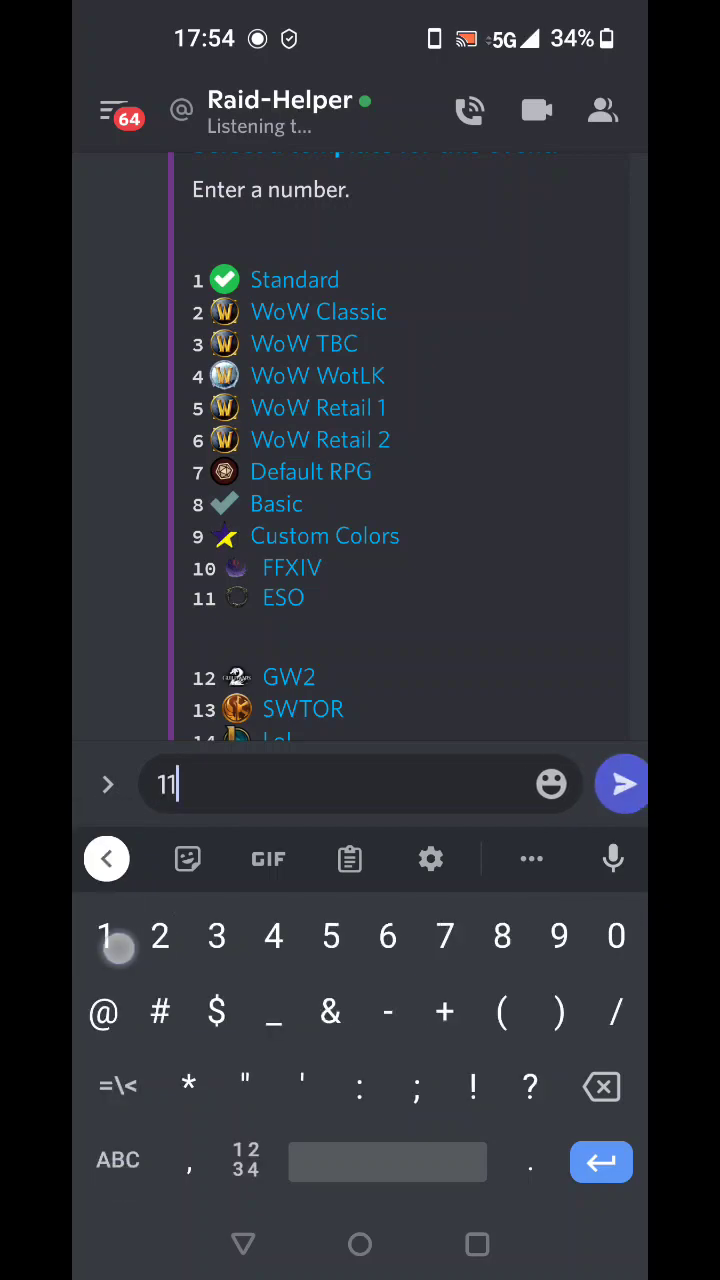
left_click(620, 784)
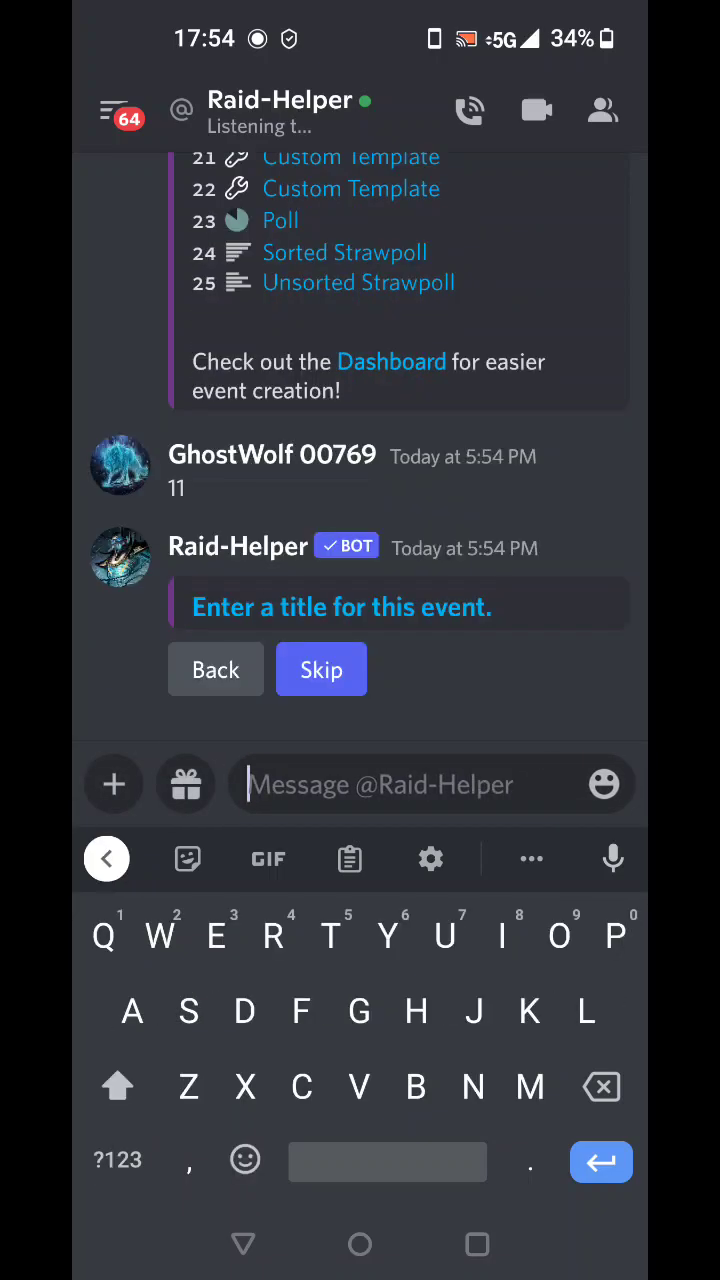
type("T")
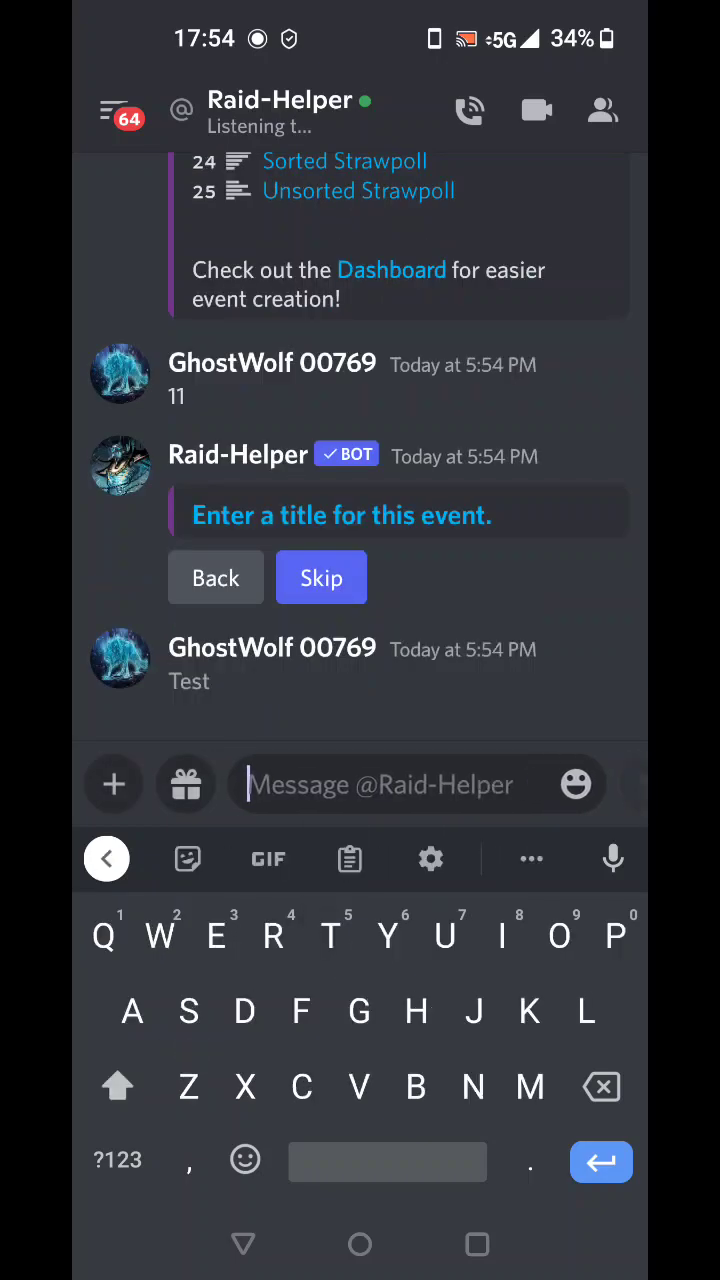
left_click(320, 576)
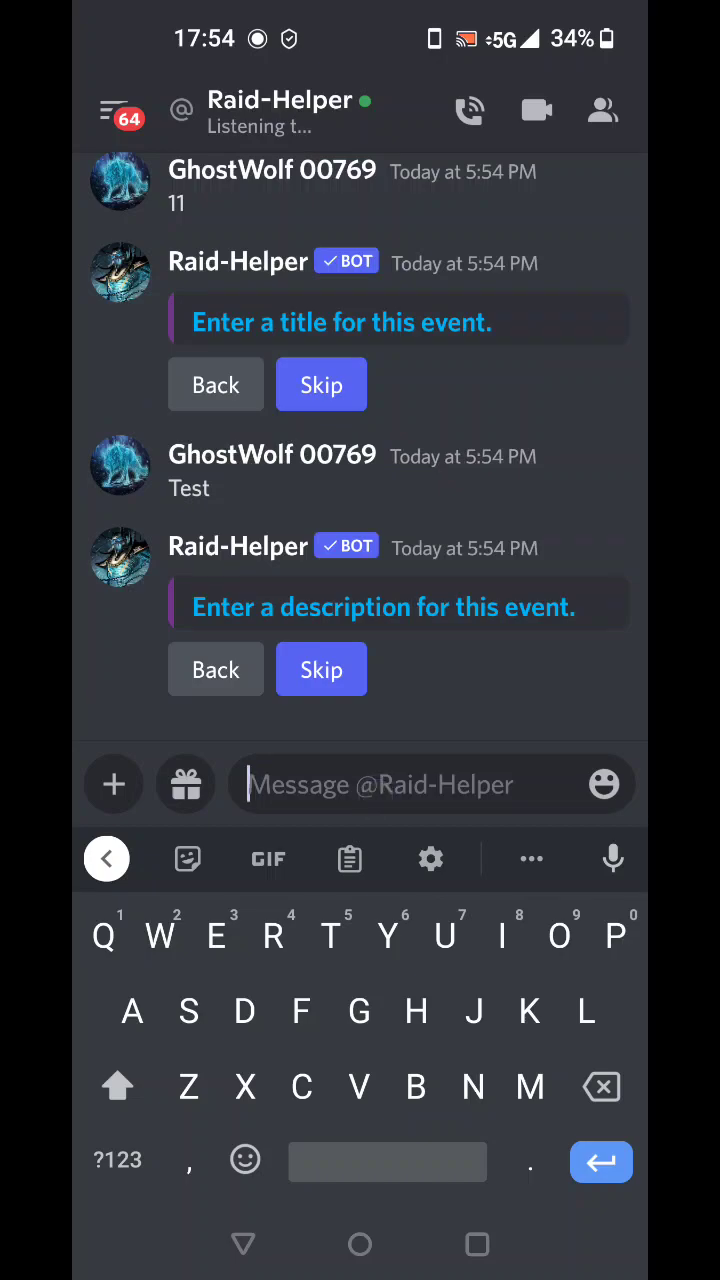
type("Hel")
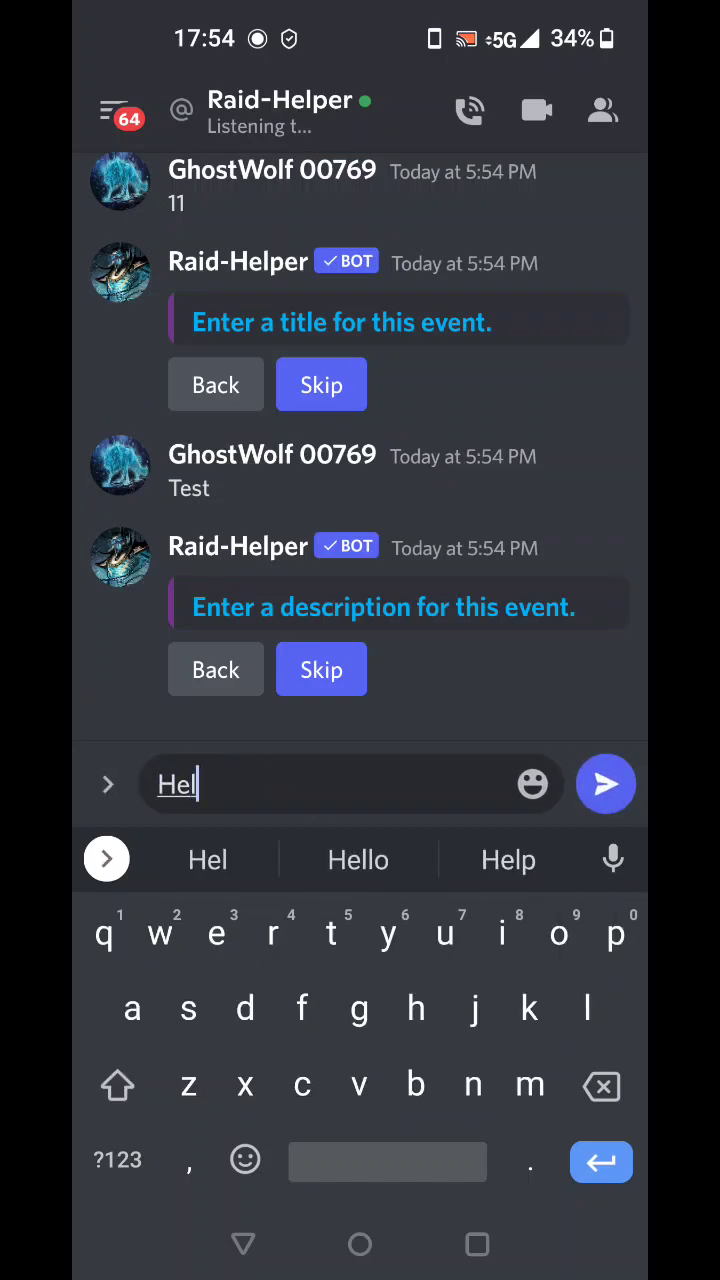
key("Backspace")
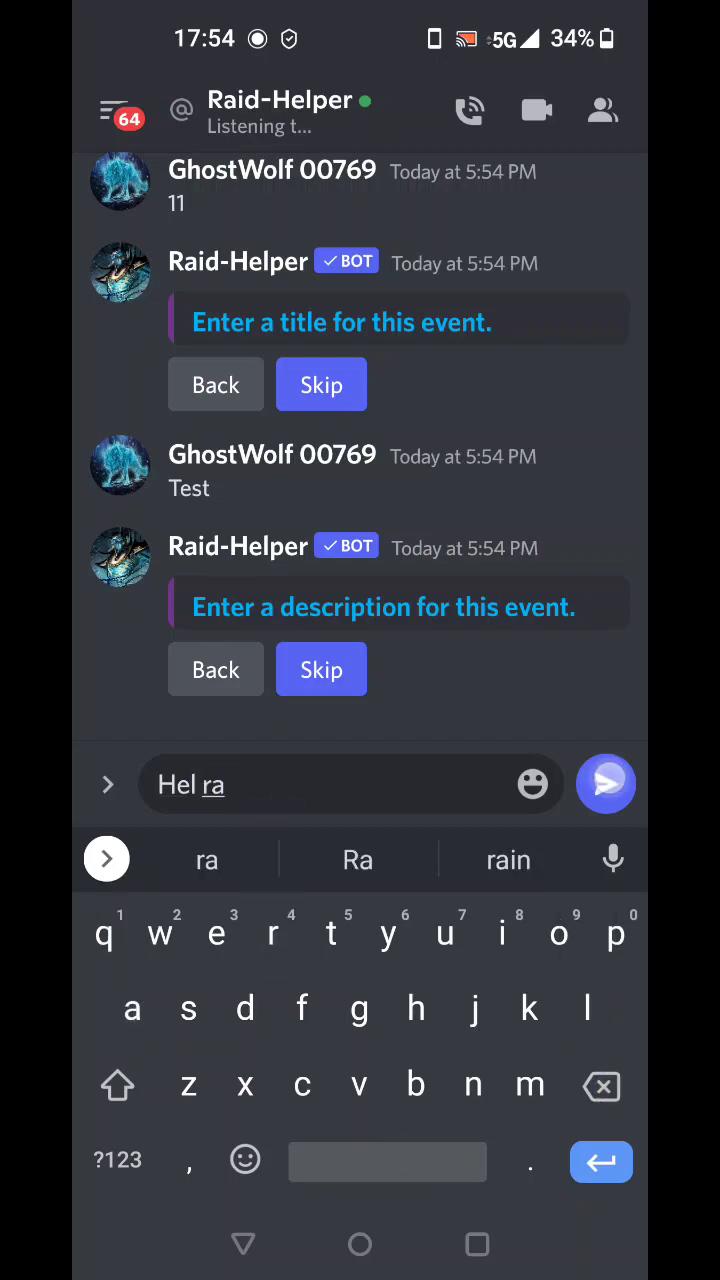
left_click(606, 784)
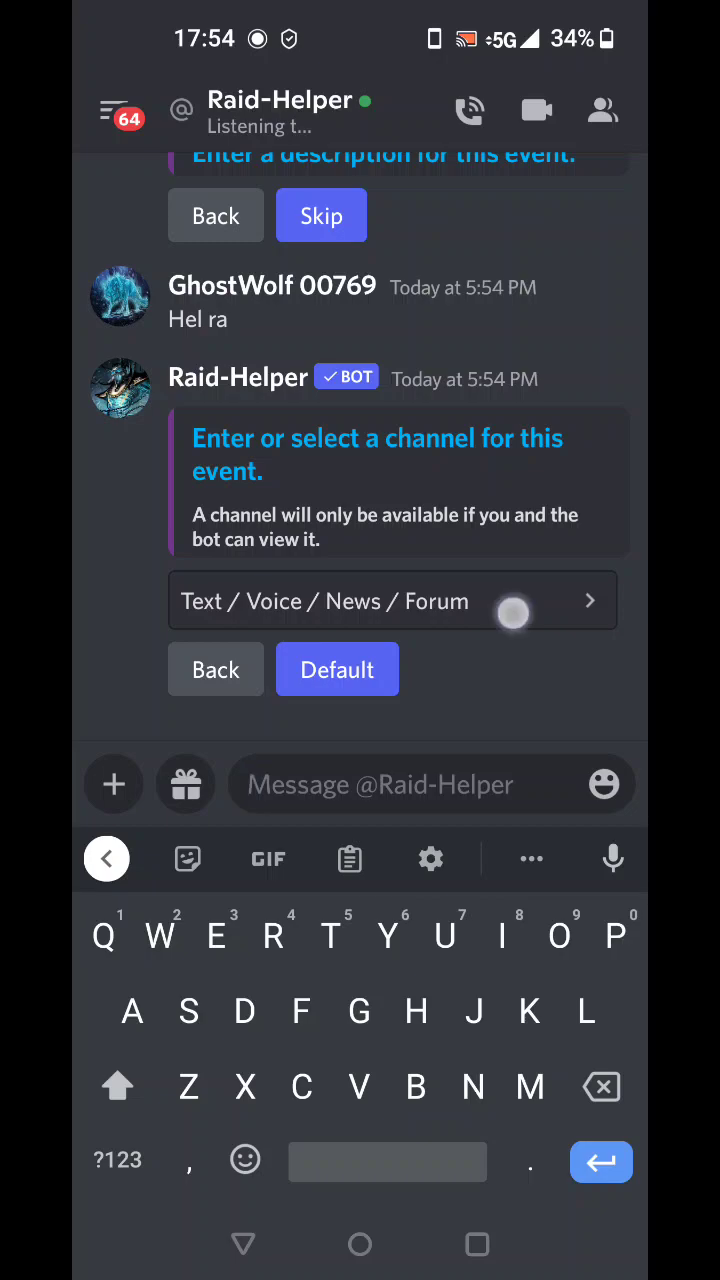
Step: Give the event channel trial-signup, date 12-12-2022 and start time 18:00
left_click(392, 600)
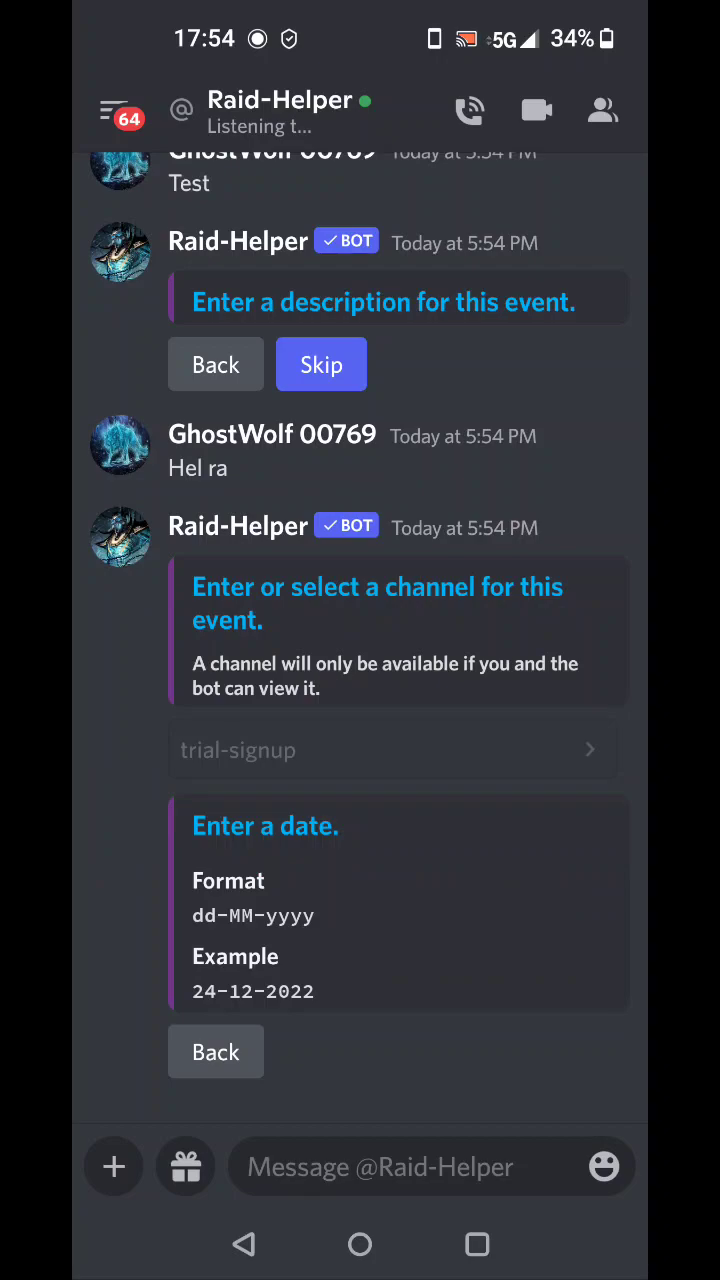
left_click(432, 1168)
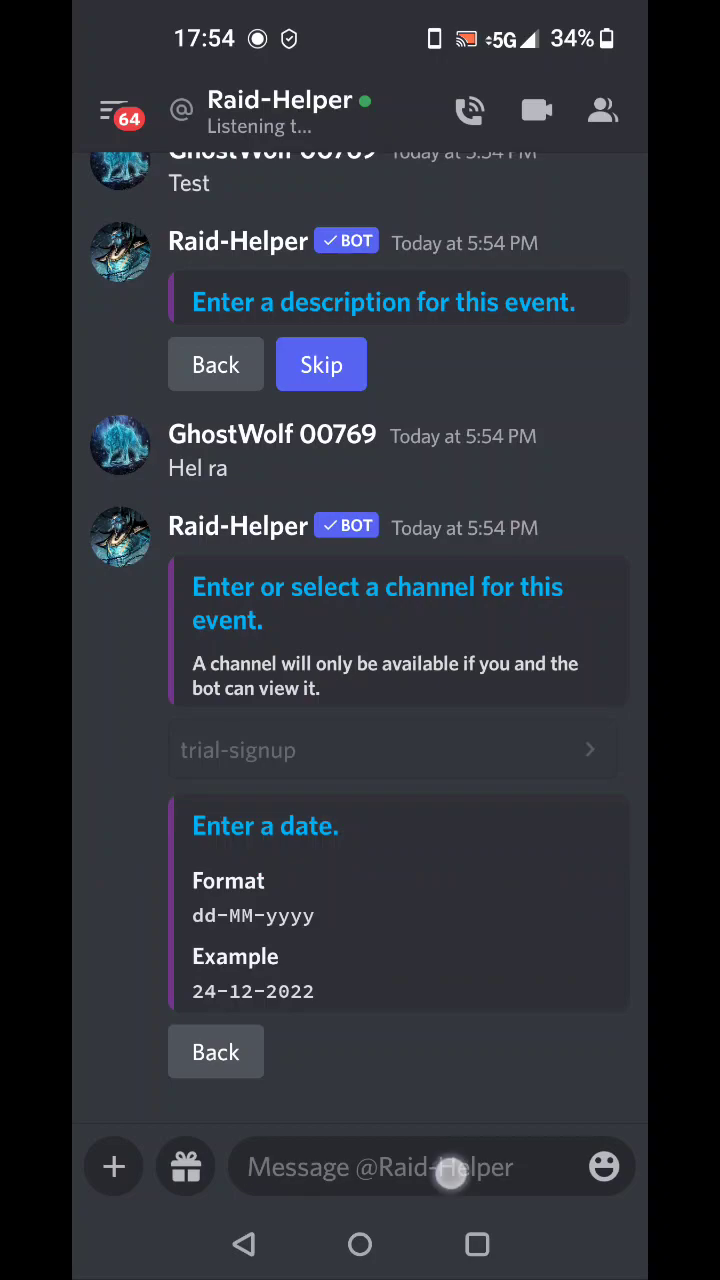
type("12-12-20")
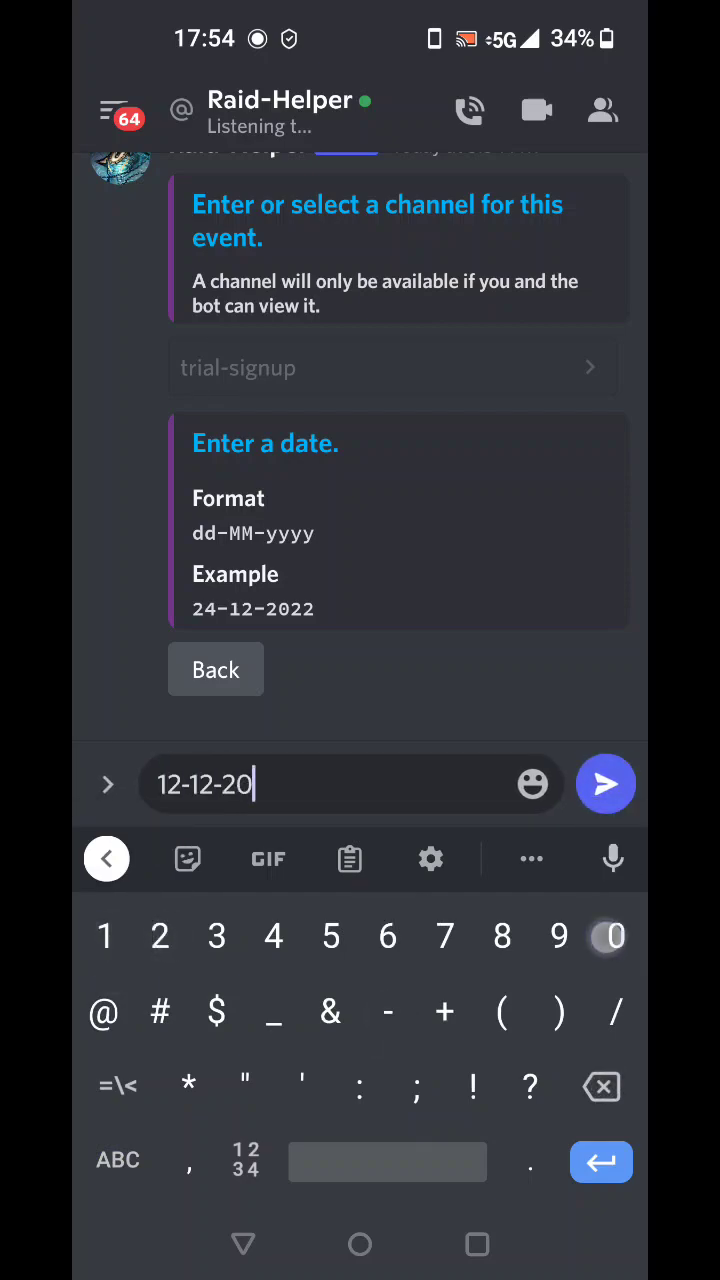
left_click(604, 784)
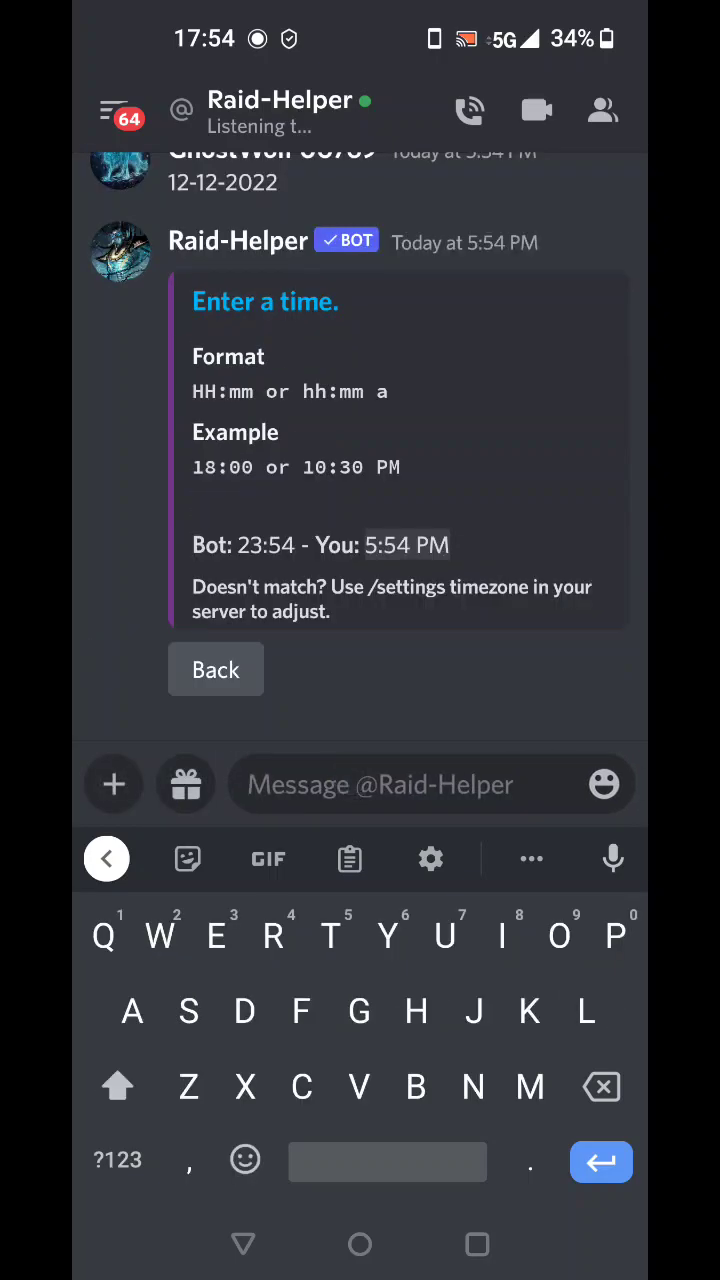
type("18:")
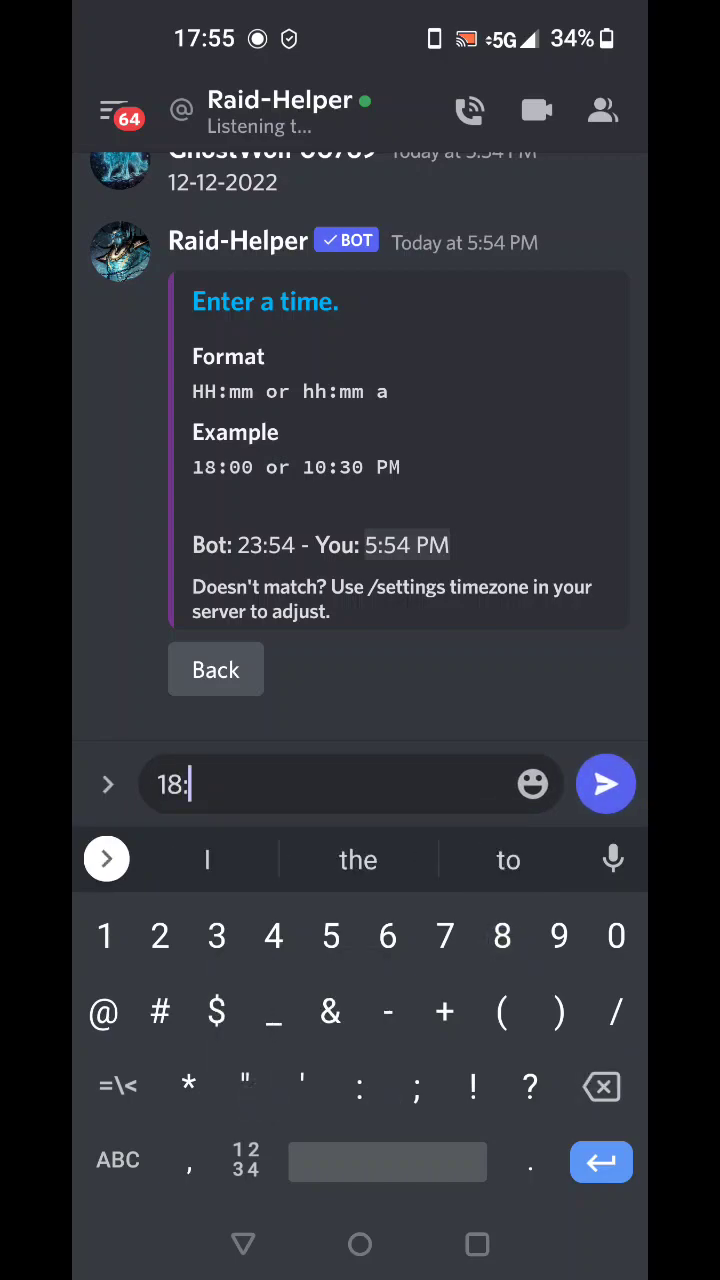
left_click(604, 784)
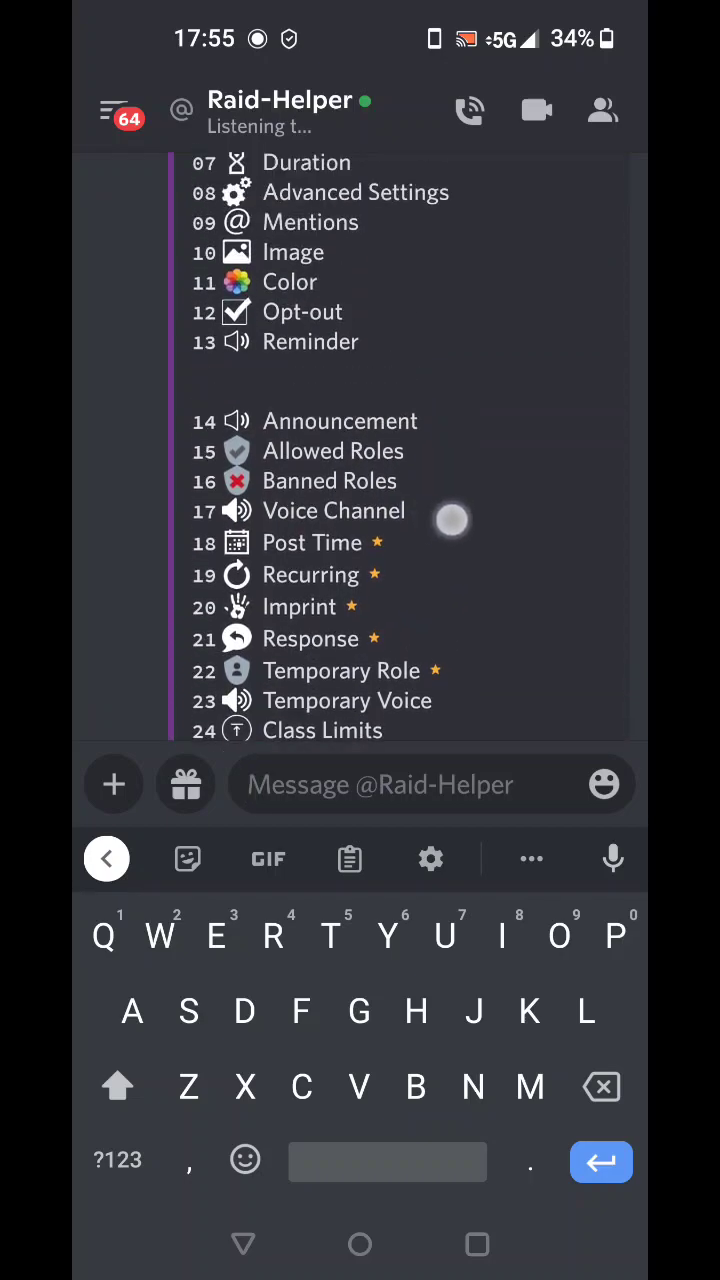
scroll("down", 3)
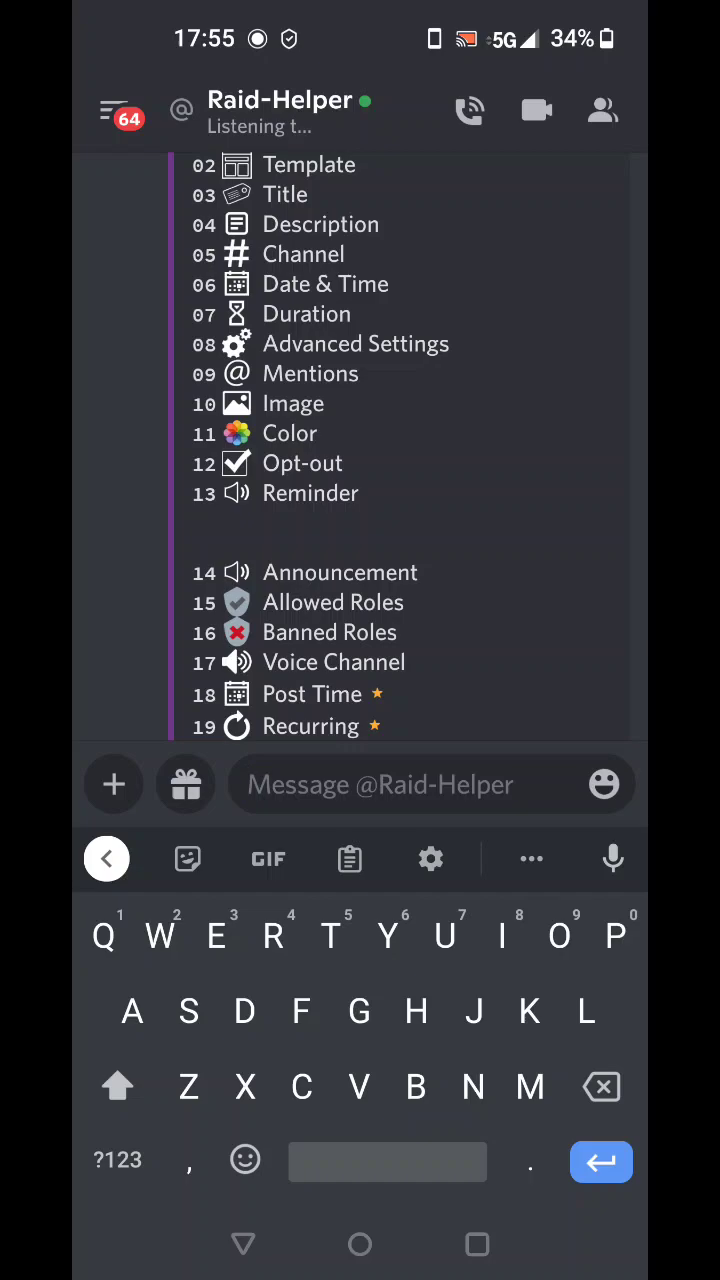
left_click(116, 1160)
type("h")
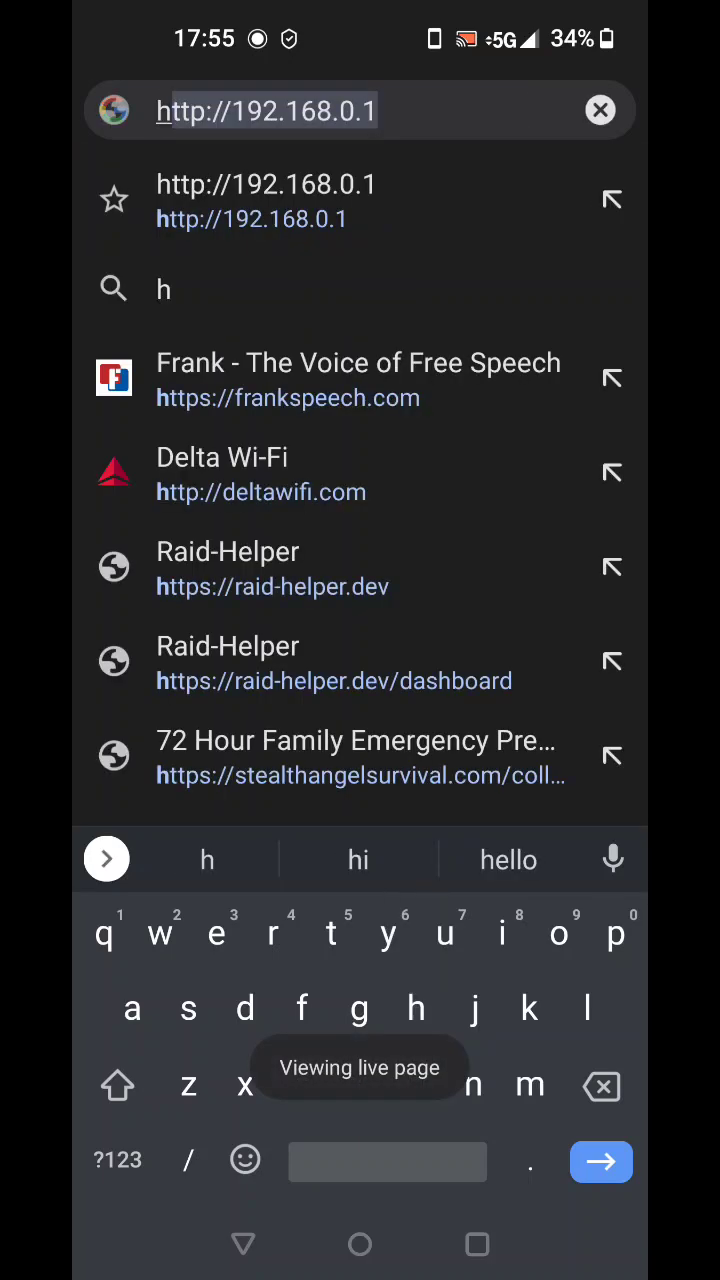
Step: Search Hel Ra images and visit the Hel Ra Citadel (Online) Elder Scrolls Fandom page
type("eso hel ra jpeg")
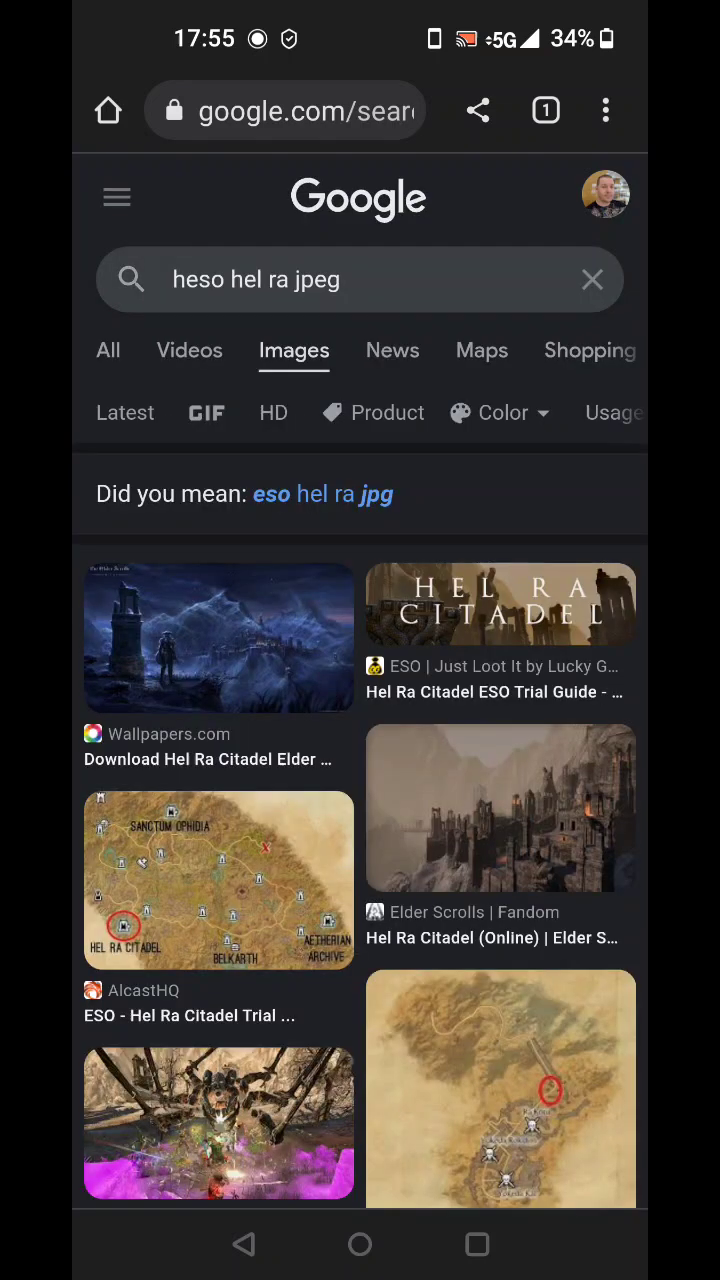
left_click(500, 808)
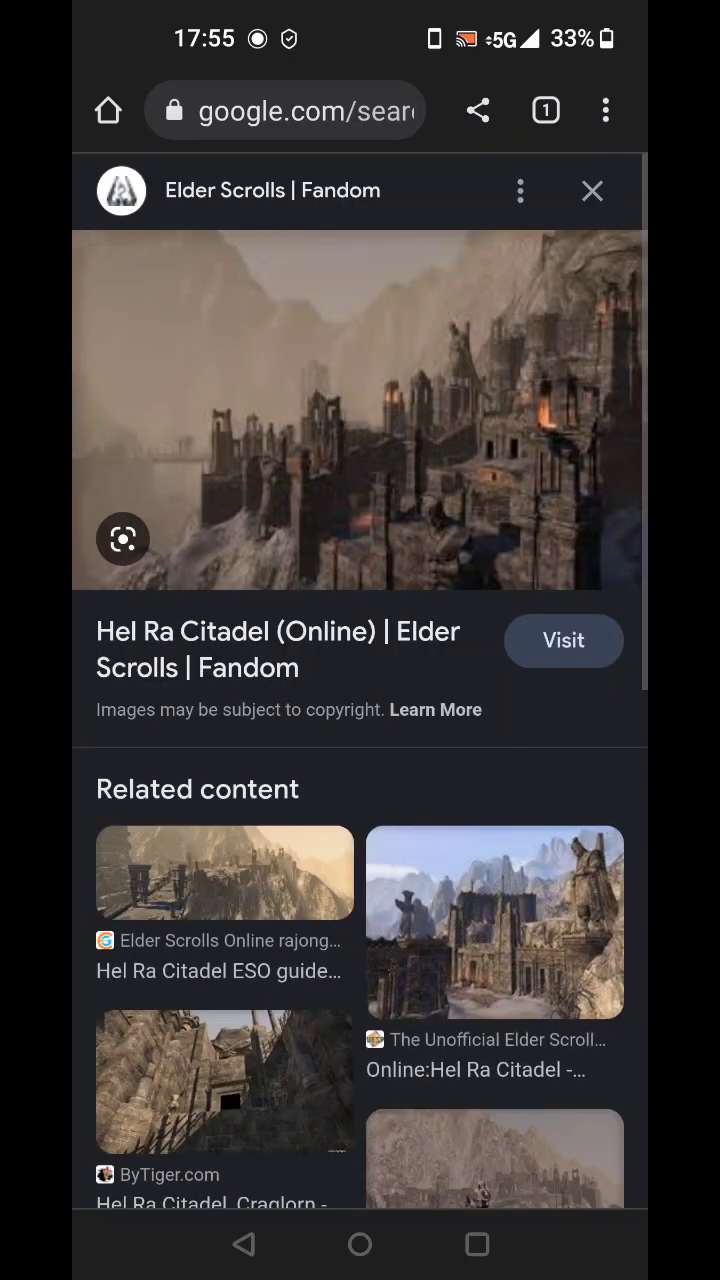
left_click(504, 488)
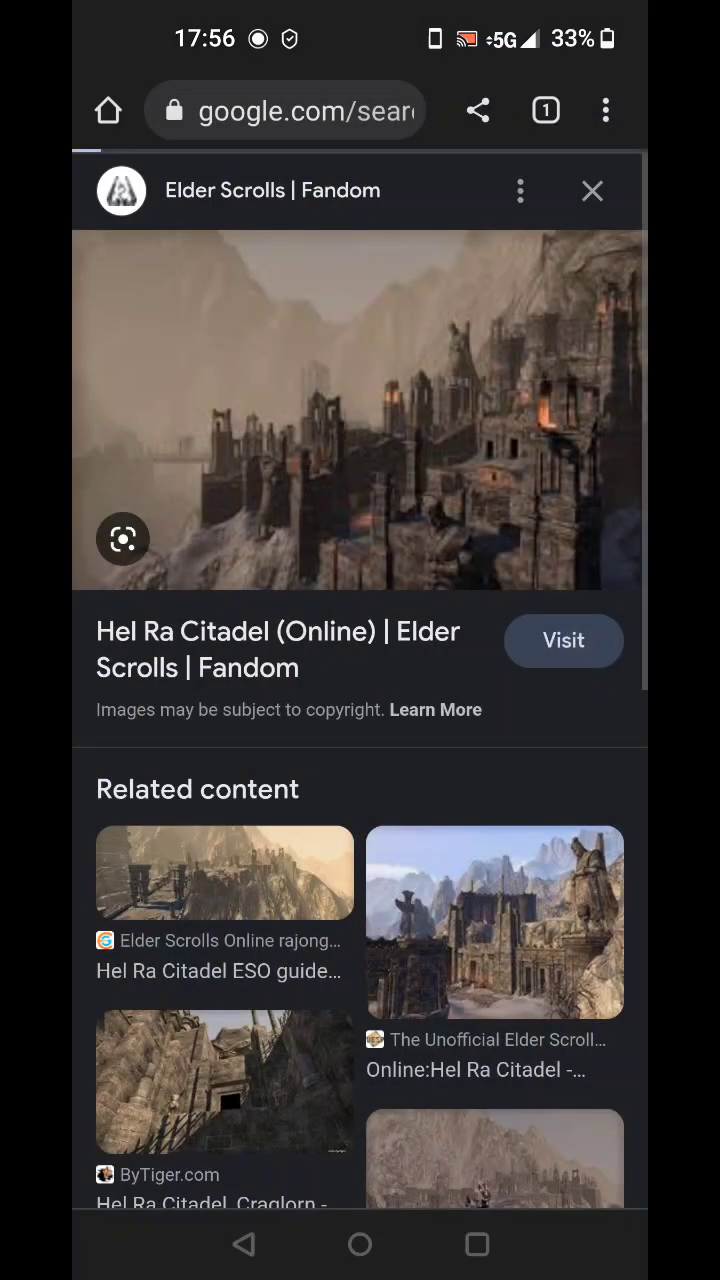
left_click(562, 640)
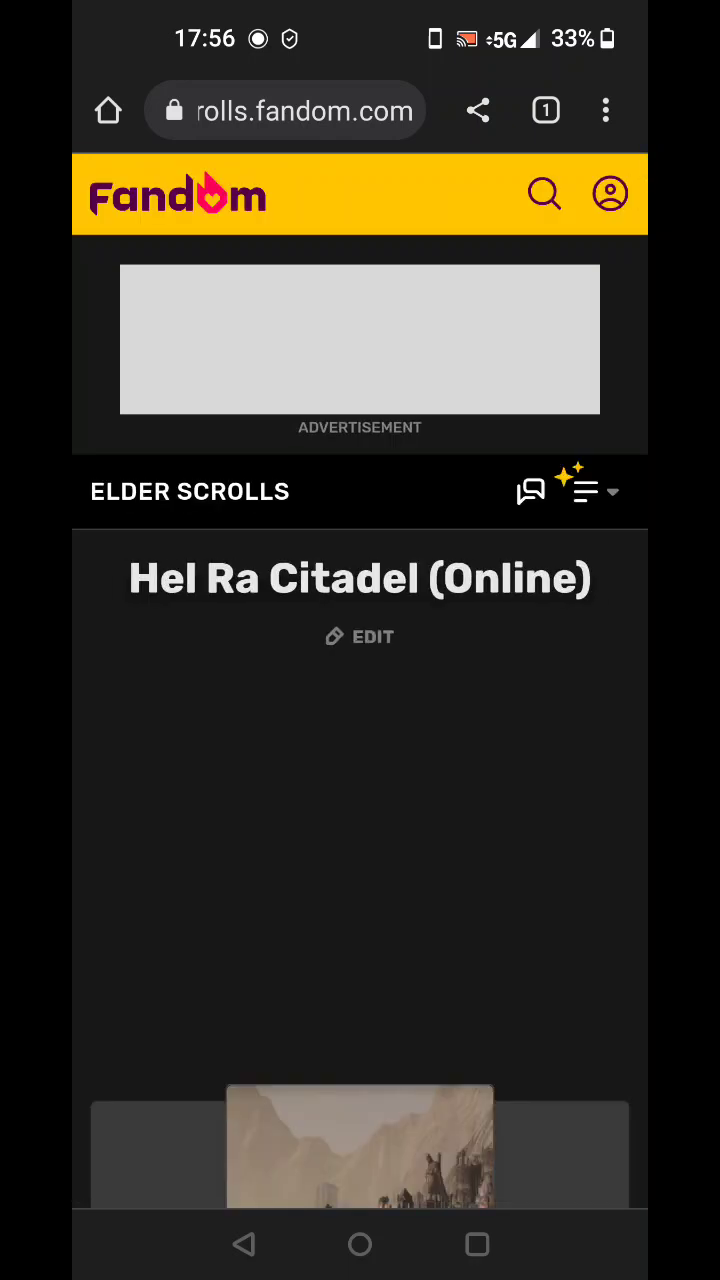
scroll("down", 3)
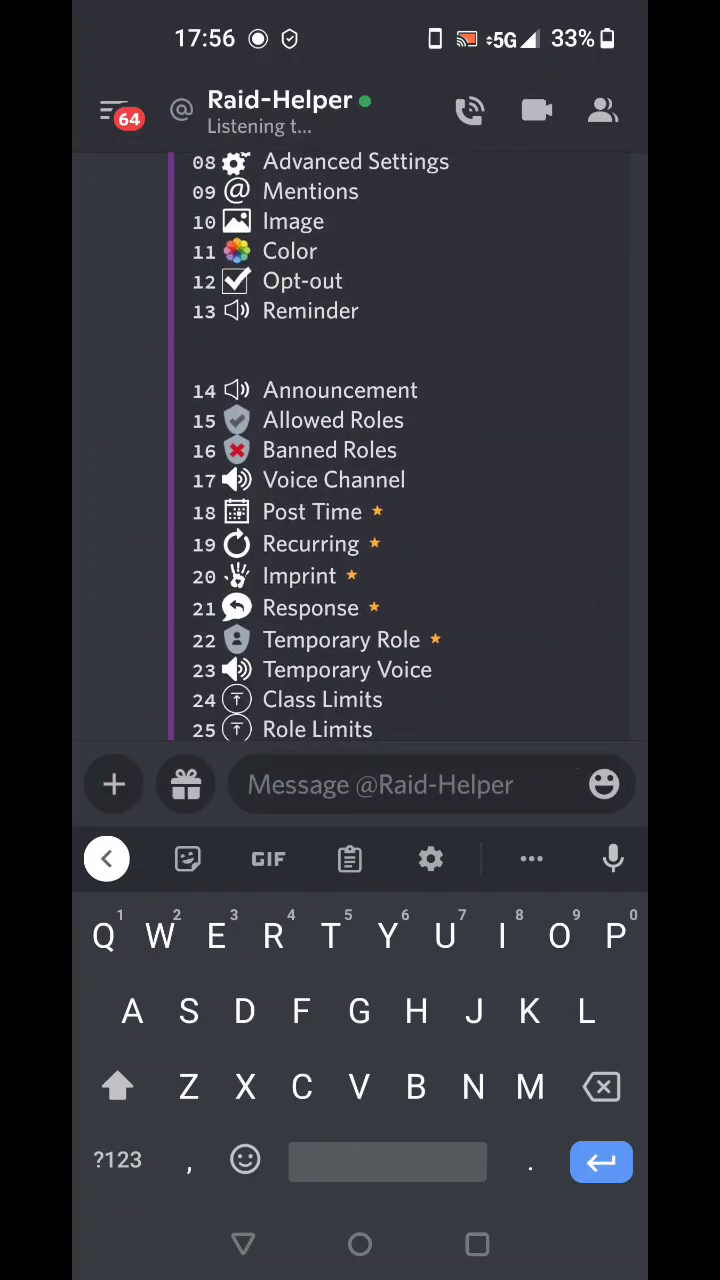
Step: Choose the event colour setting and answer Raid-Helper with a colour number
type("11")
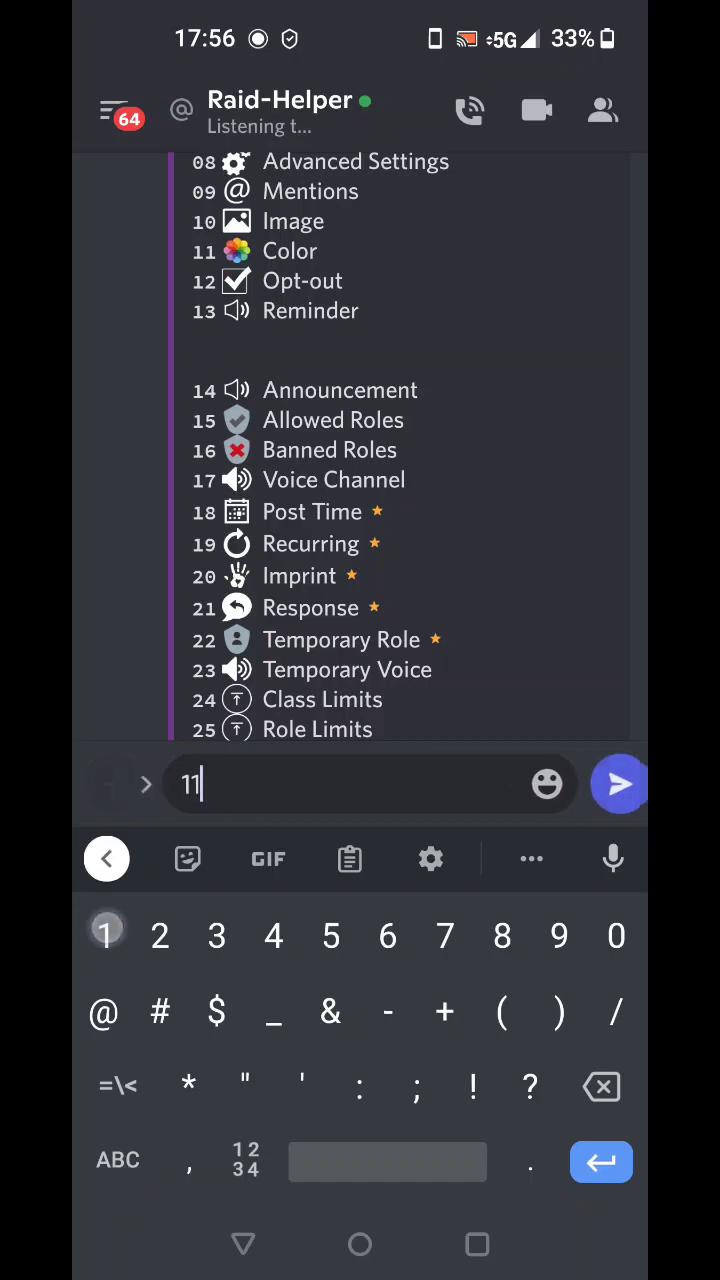
left_click(616, 784)
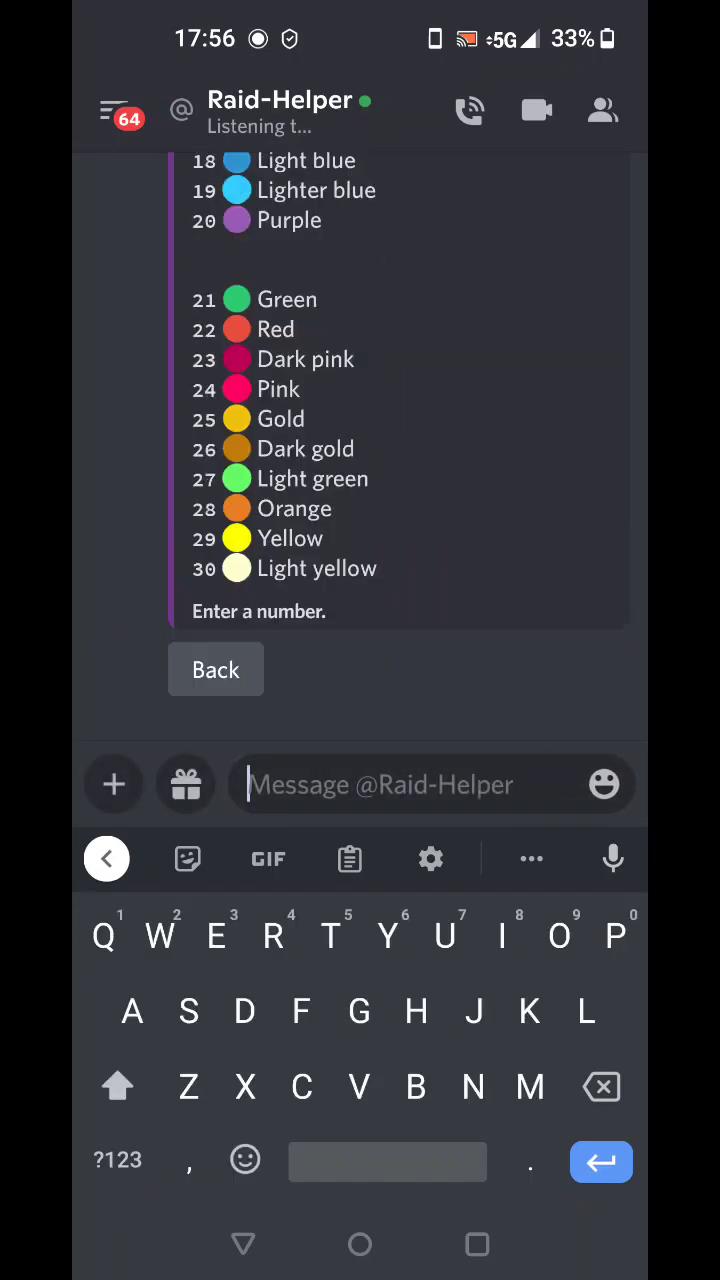
scroll("down", 3)
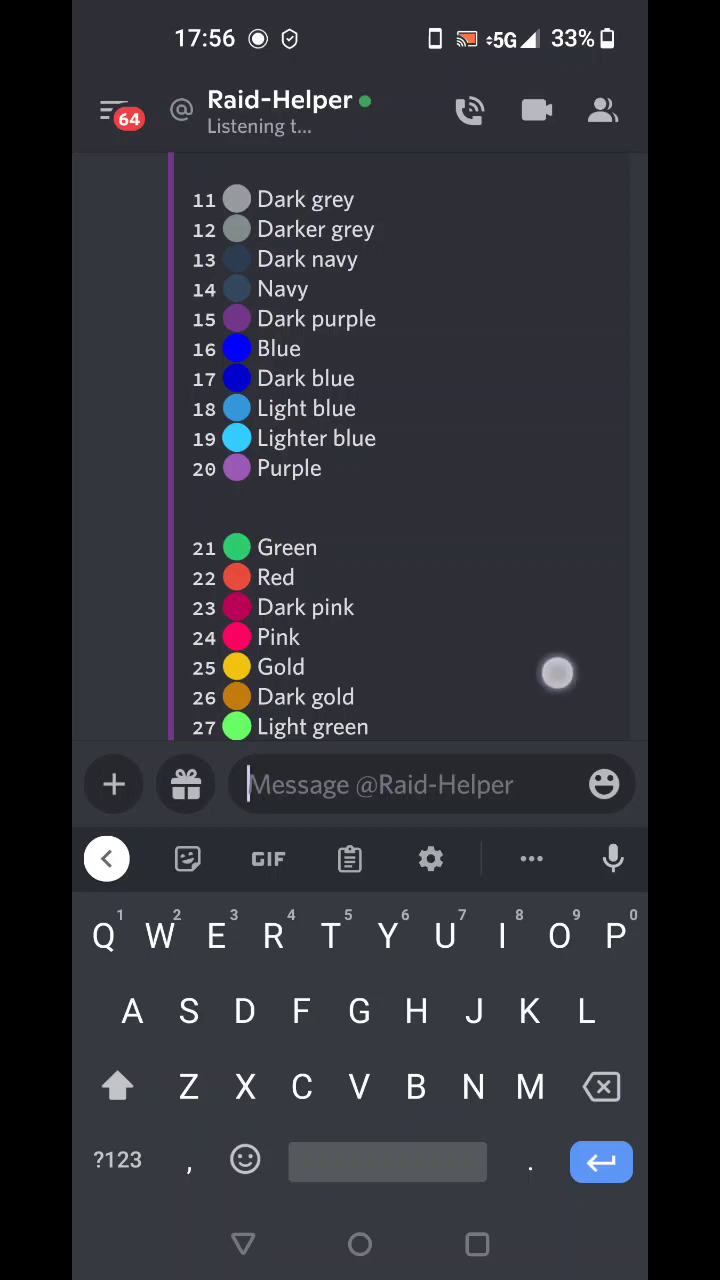
type("2")
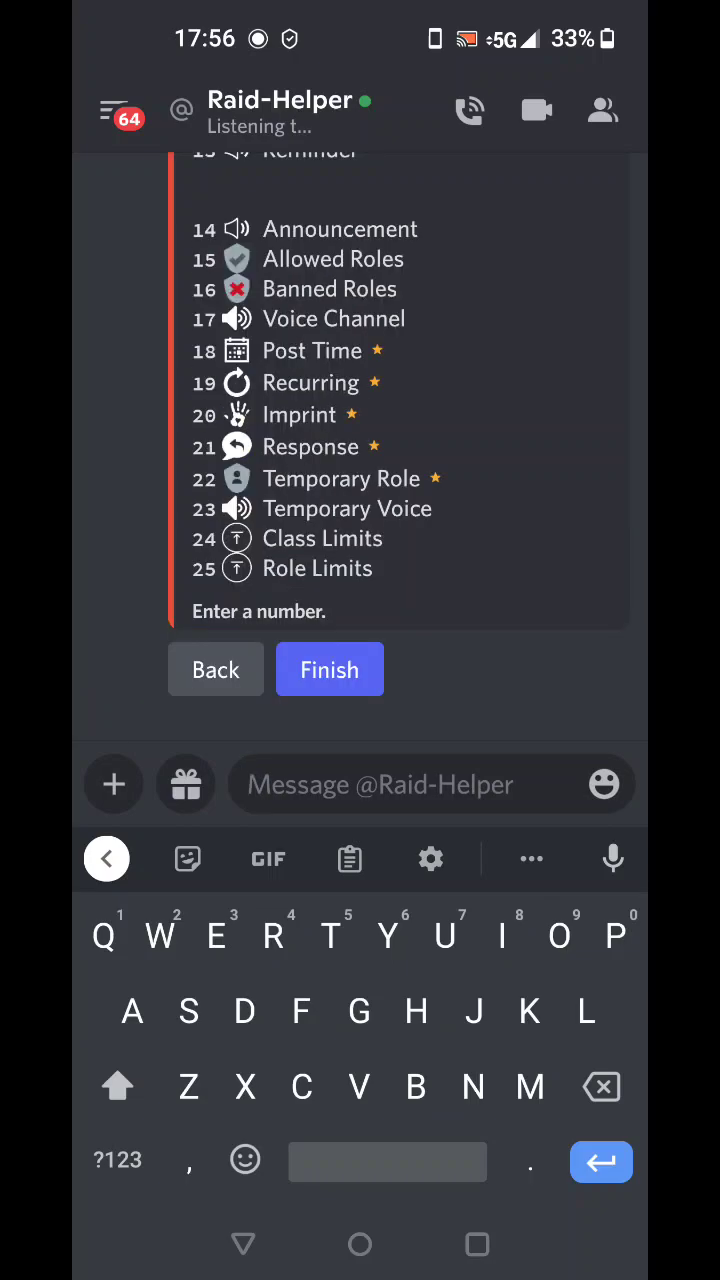
Step: Send option 24, Class Limits, listing Tank, Stamina, Magicka and Healer at 999
scroll("down", 3)
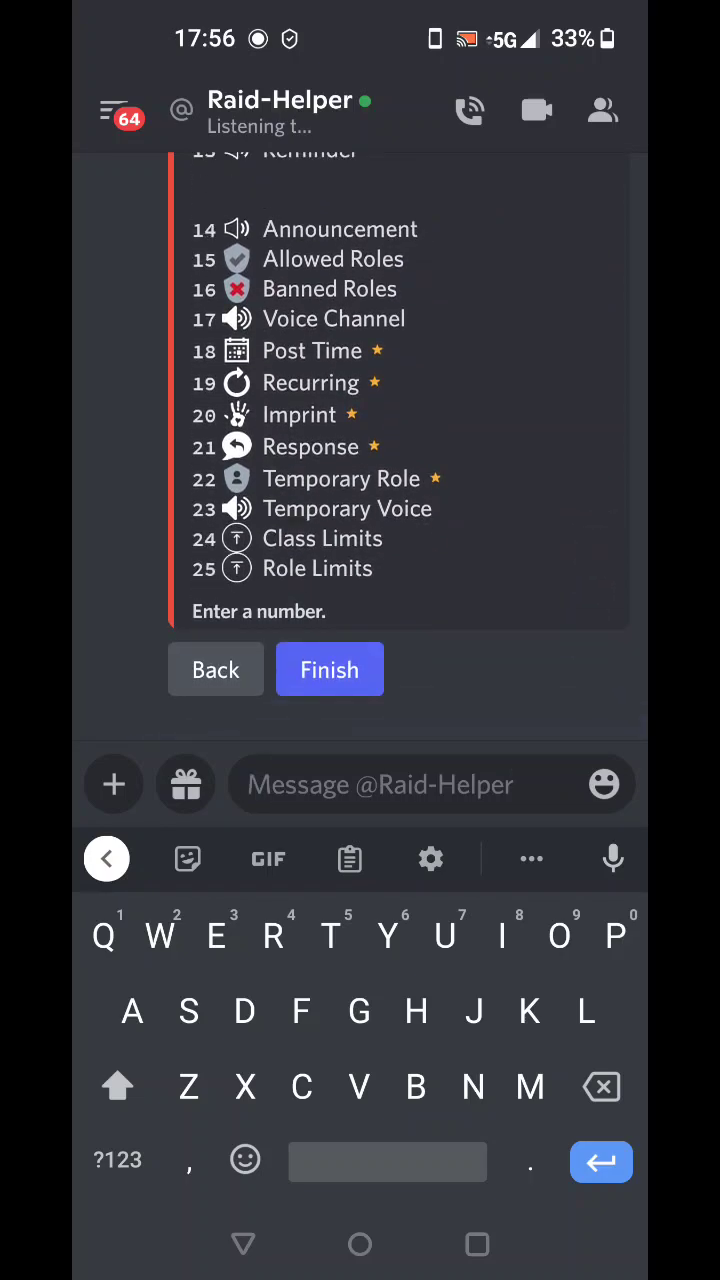
type("2")
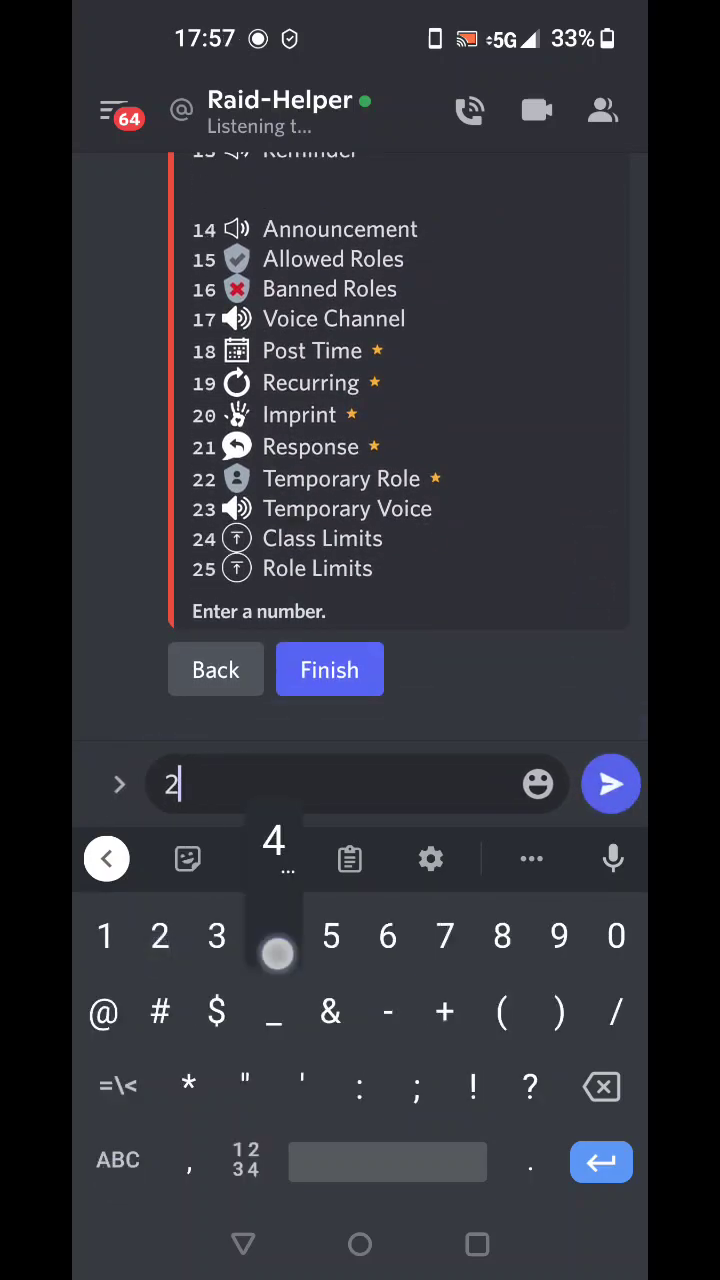
left_click(608, 784)
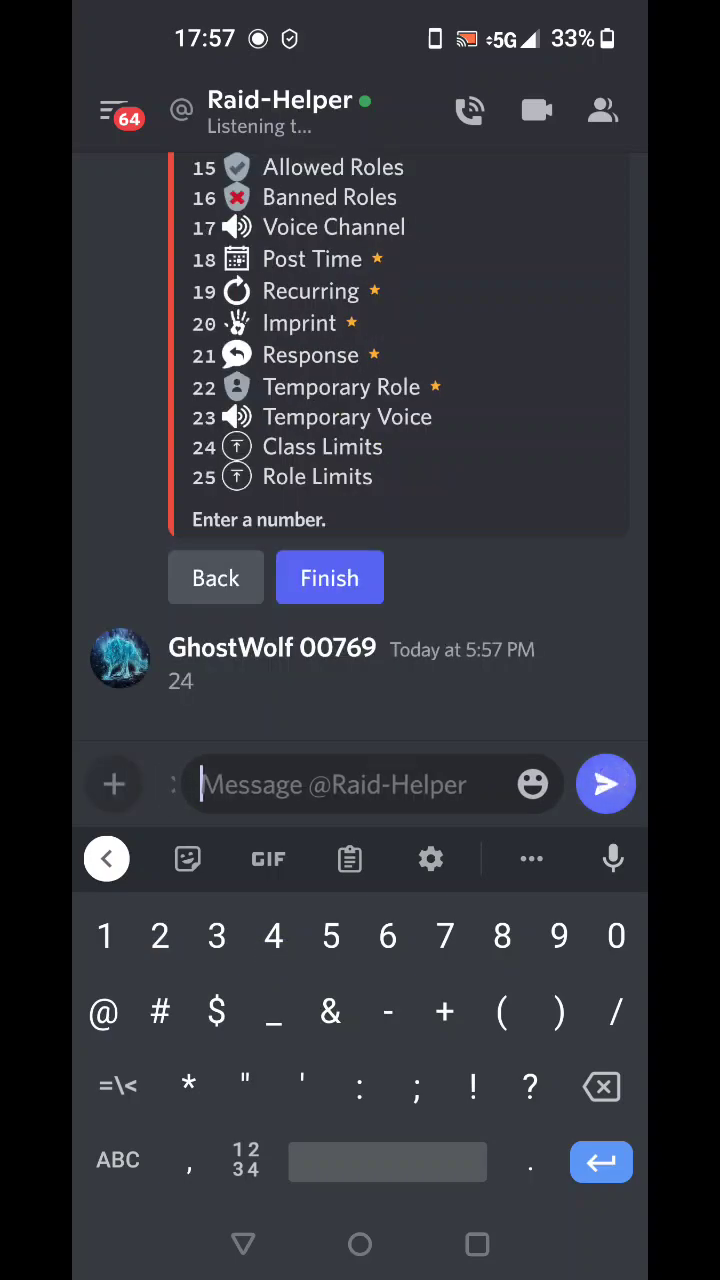
left_click(604, 784)
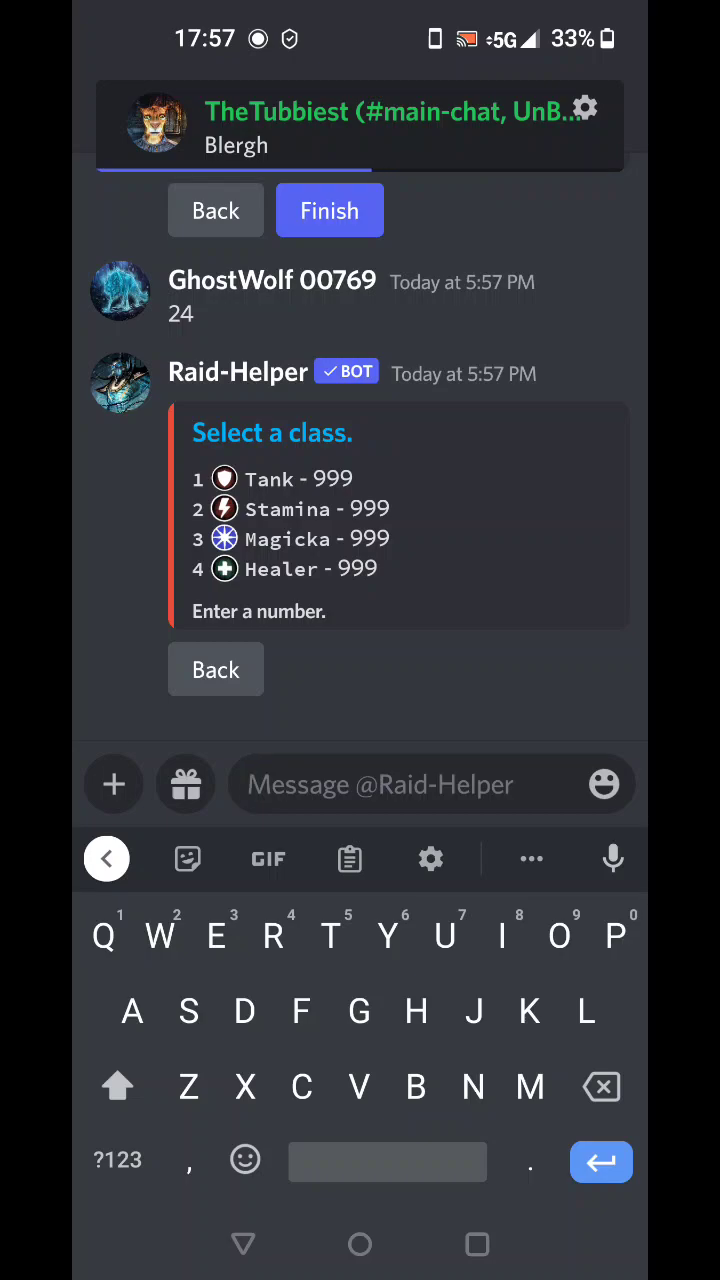
Step: Limit class 1 Tank to 2 and class 2 Stamina to 8
left_click(400, 784)
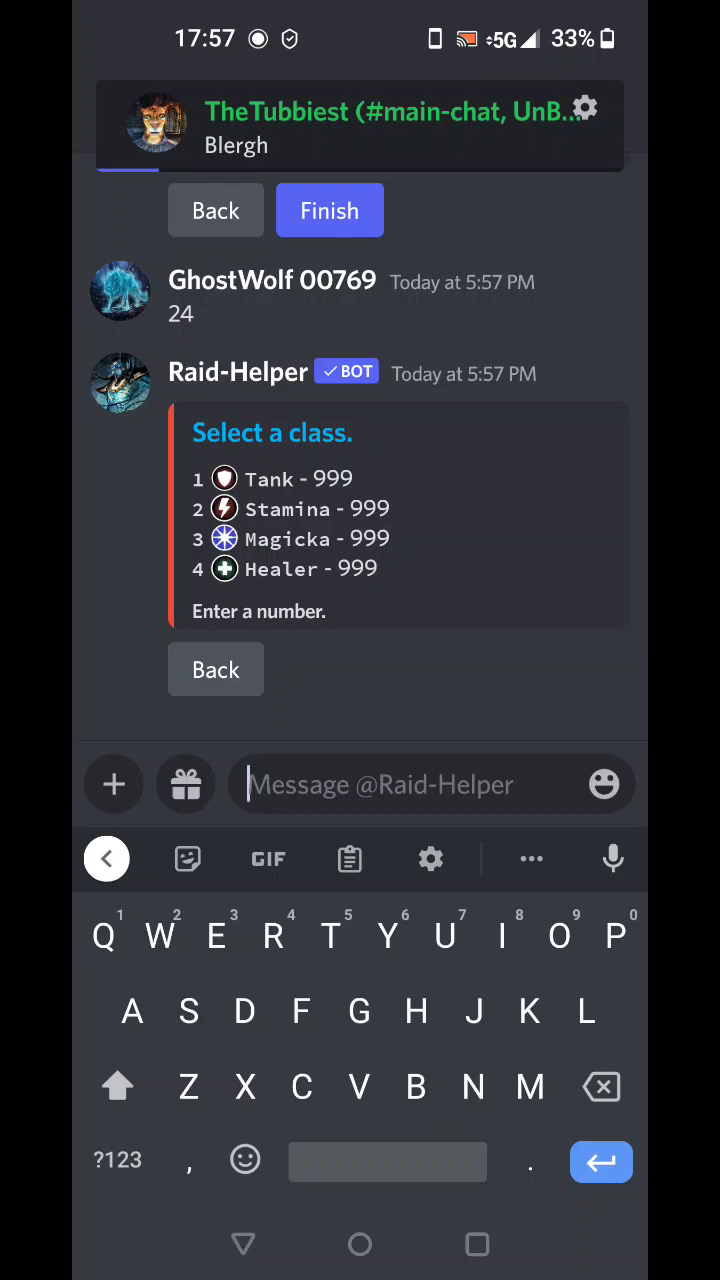
type("1")
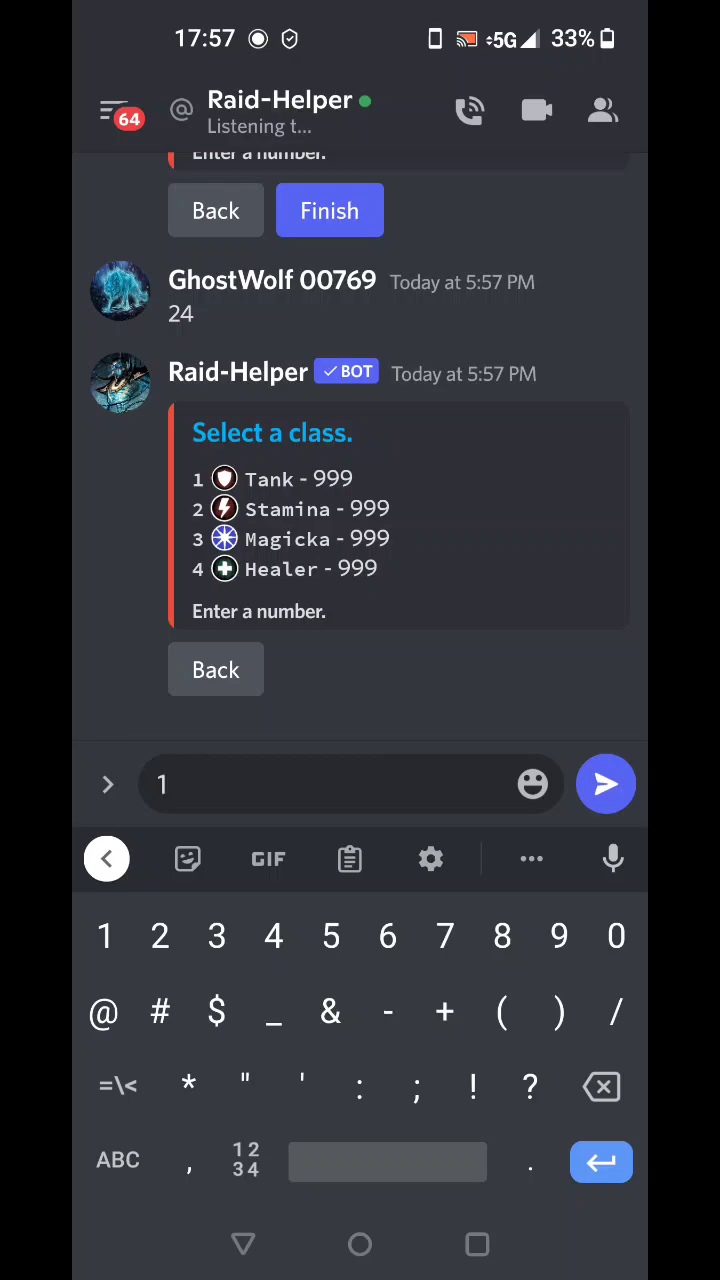
left_click(604, 784)
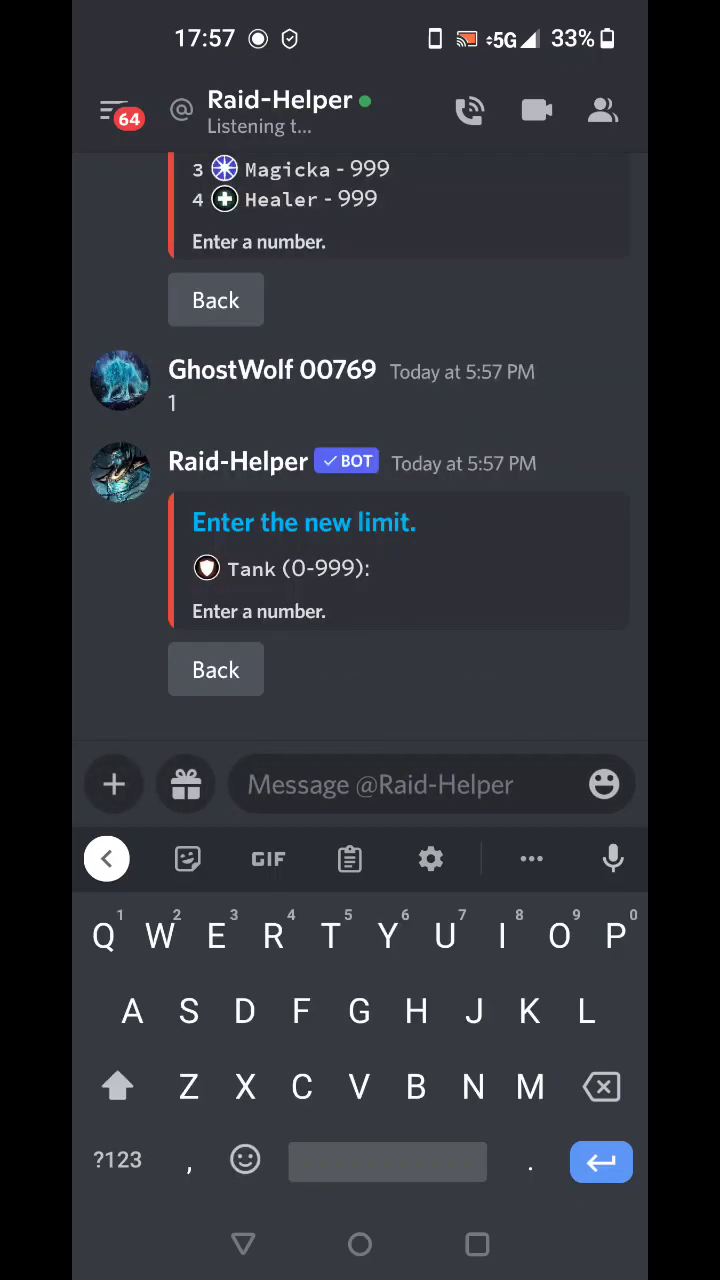
left_click(116, 1160)
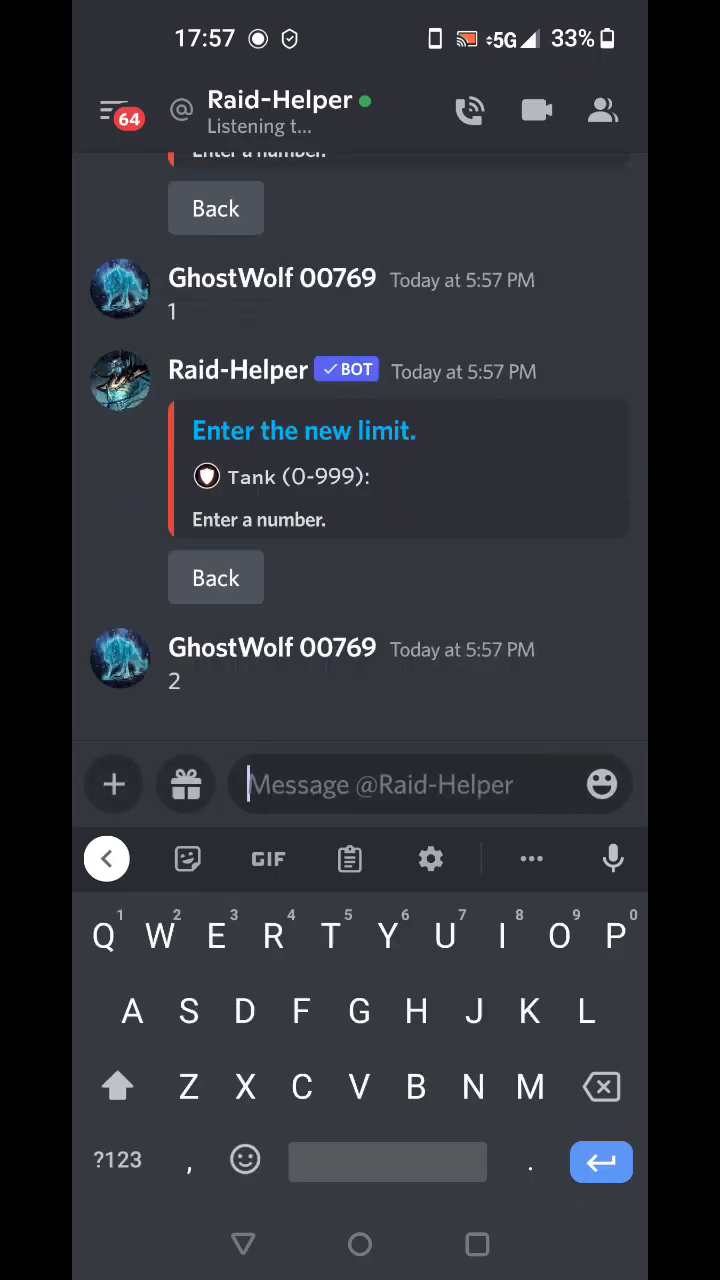
type("2")
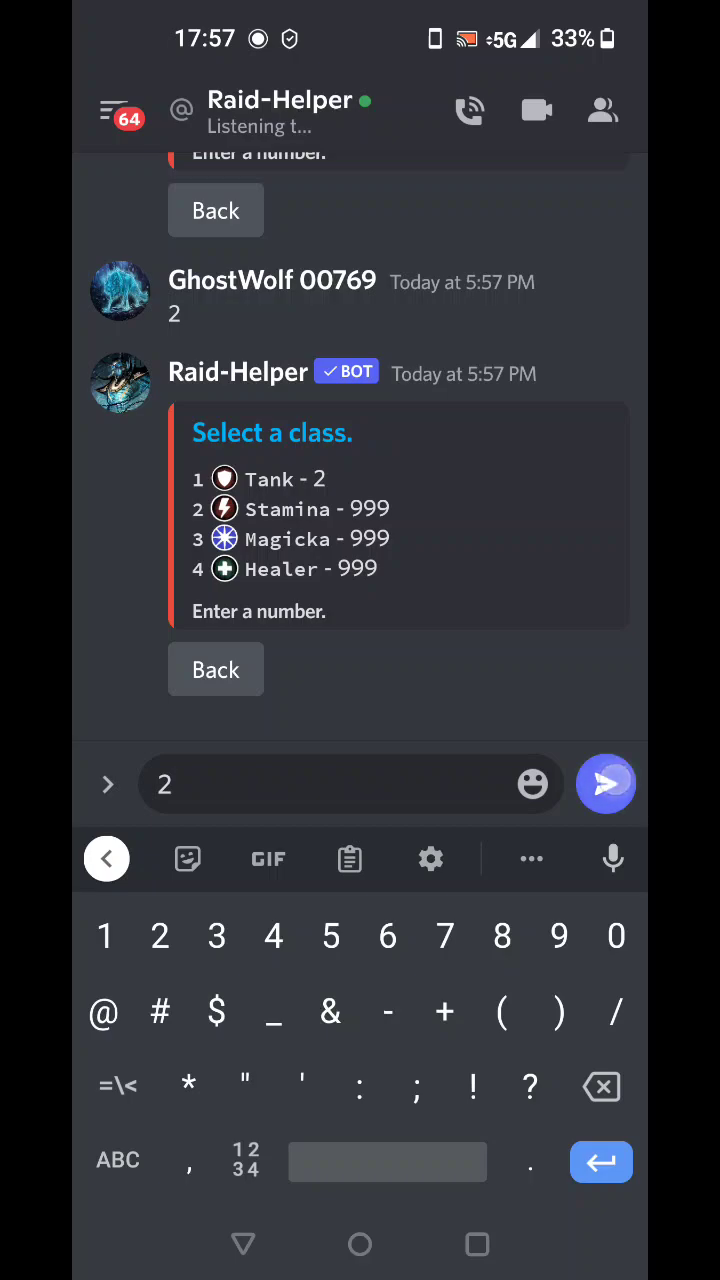
left_click(604, 784)
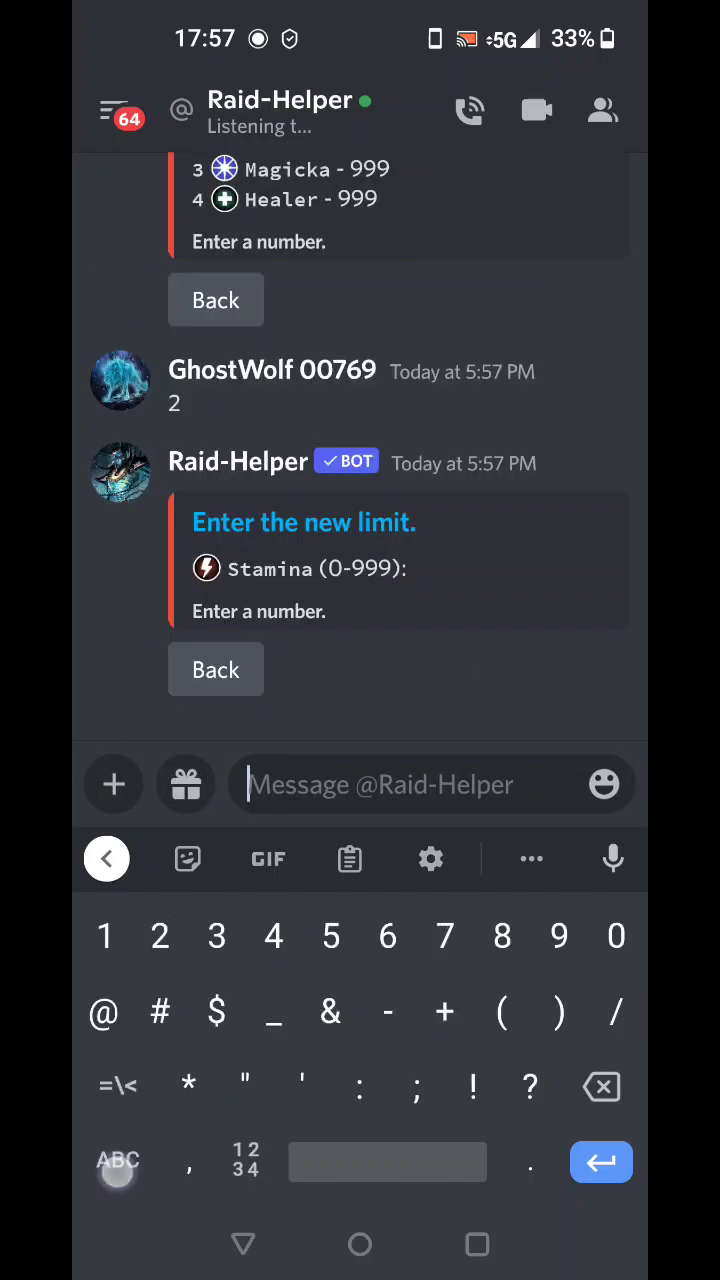
type("8")
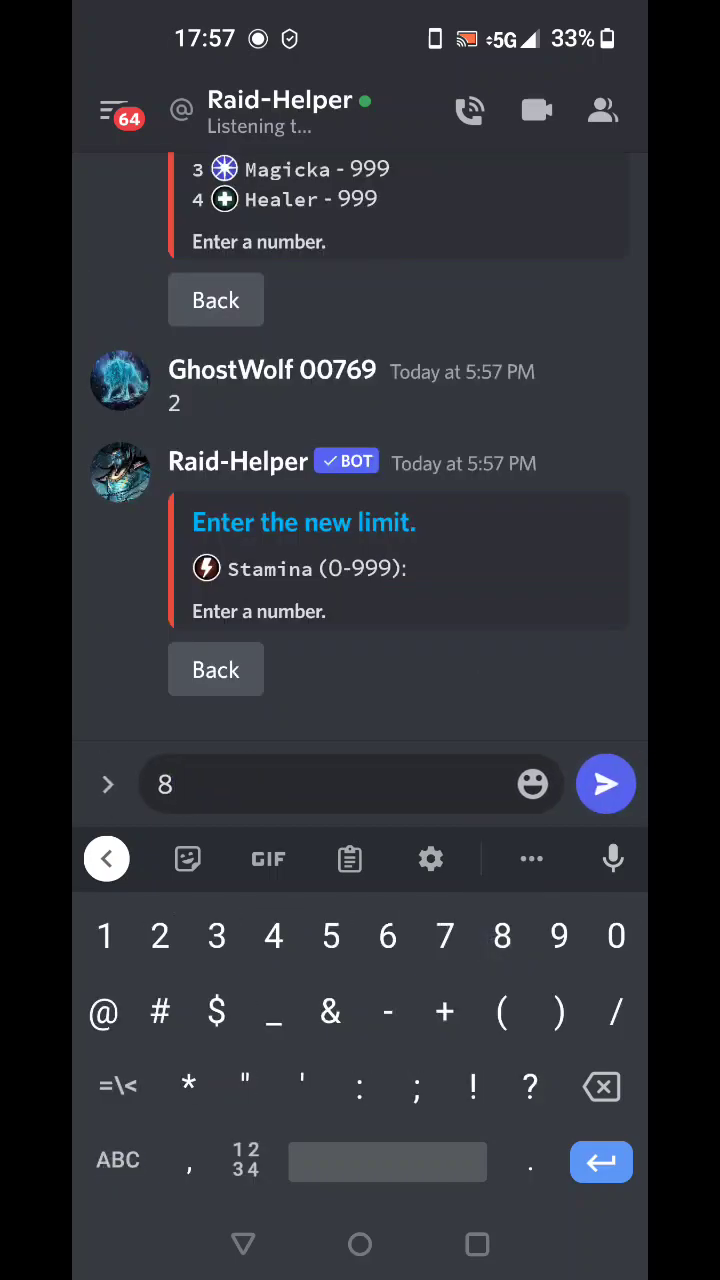
left_click(604, 784)
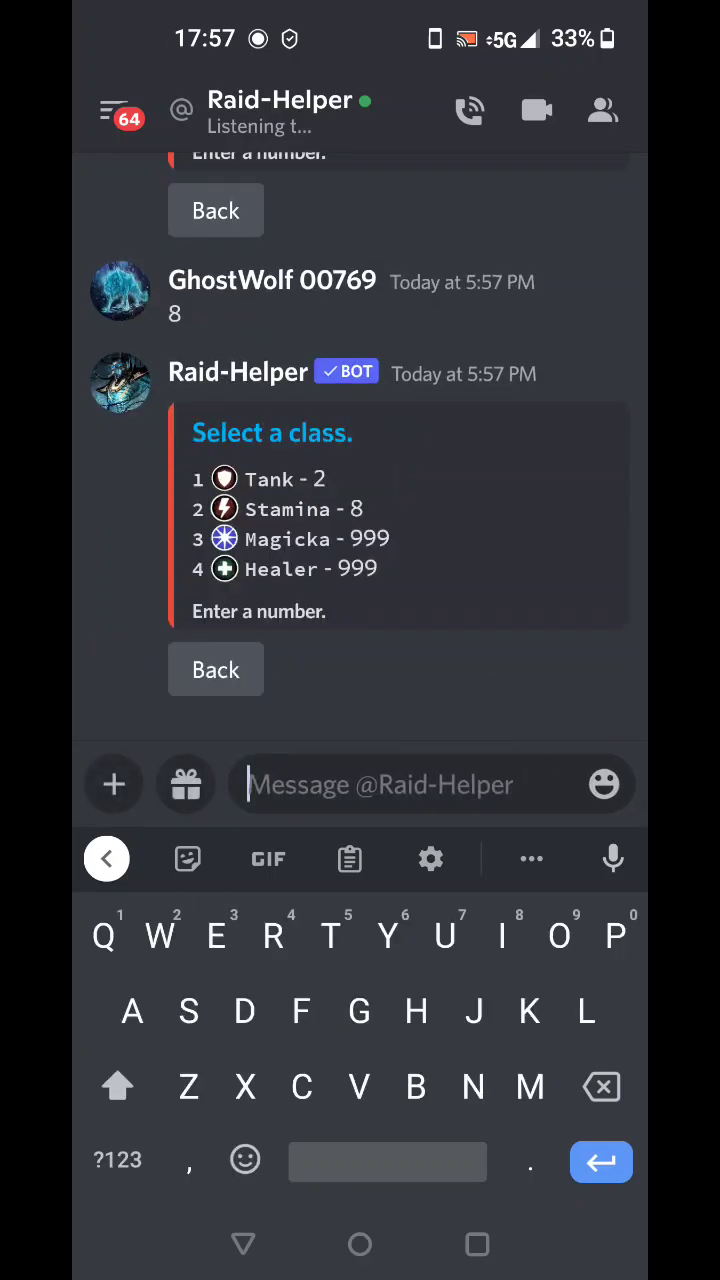
Step: Limit class 3 Magicka to 8 and class 4 Healer to 2
type("3")
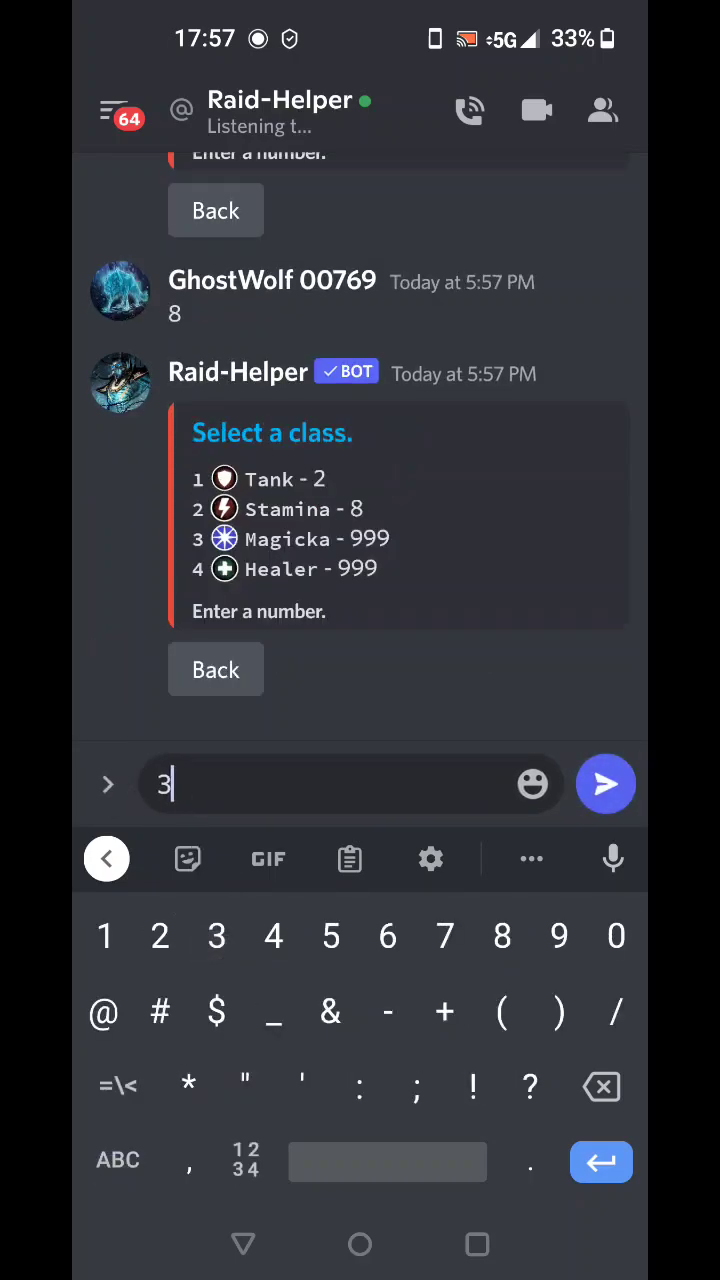
left_click(604, 784)
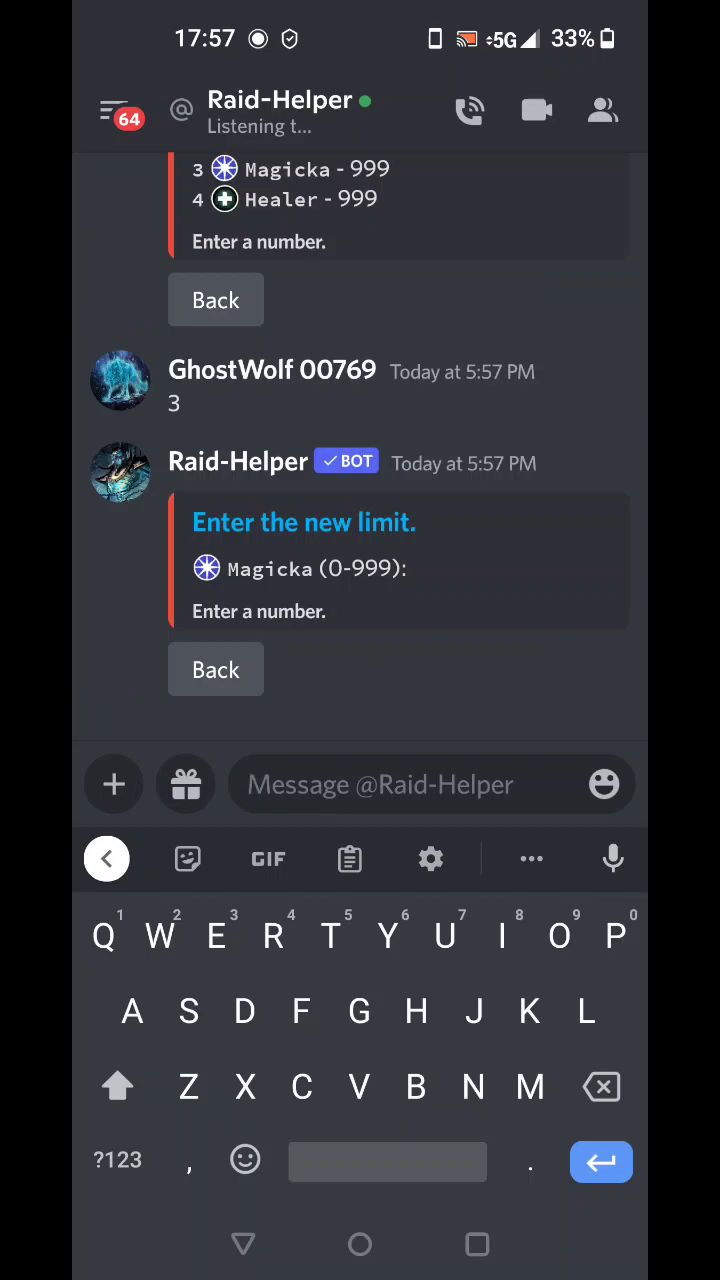
left_click(116, 1160)
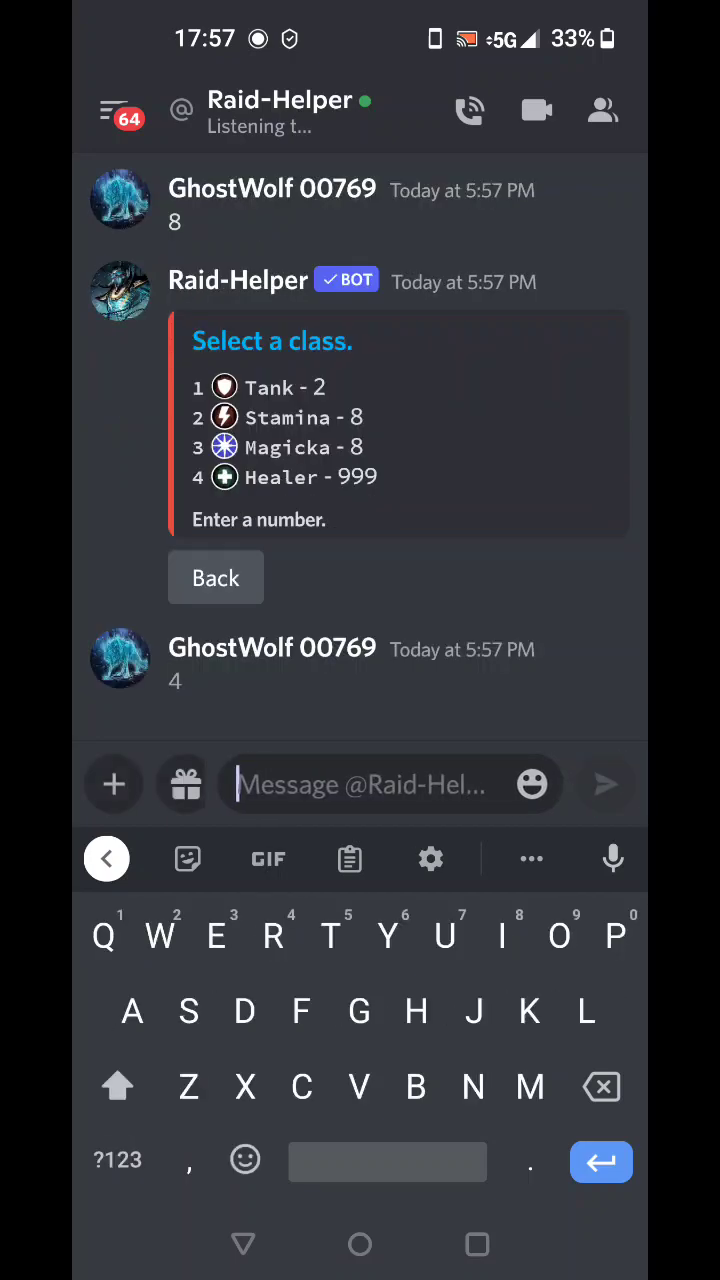
type("2")
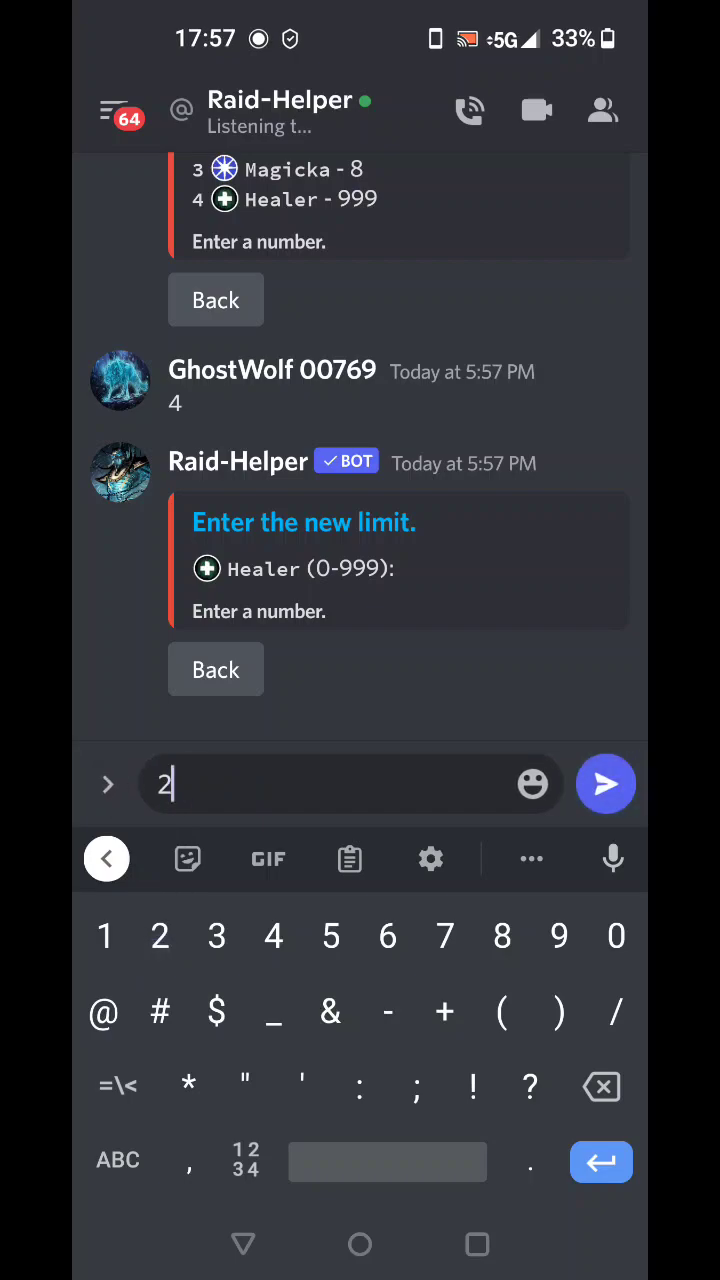
left_click(604, 784)
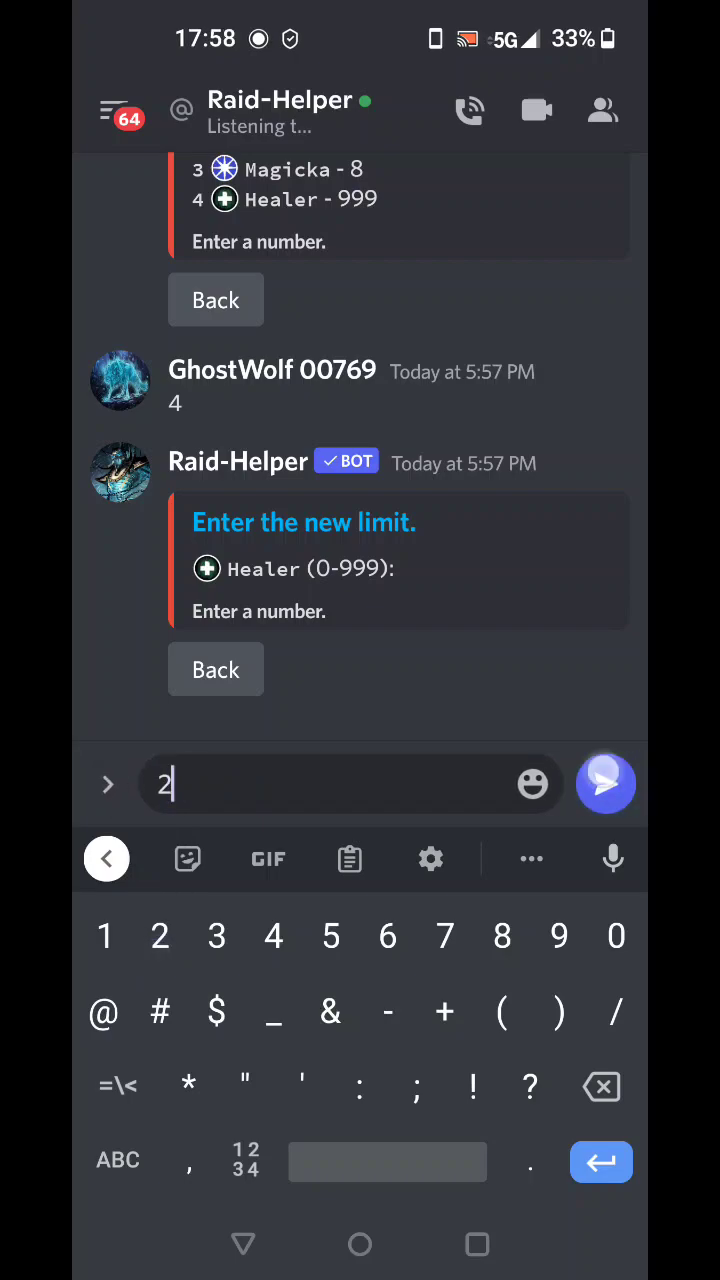
left_click(604, 784)
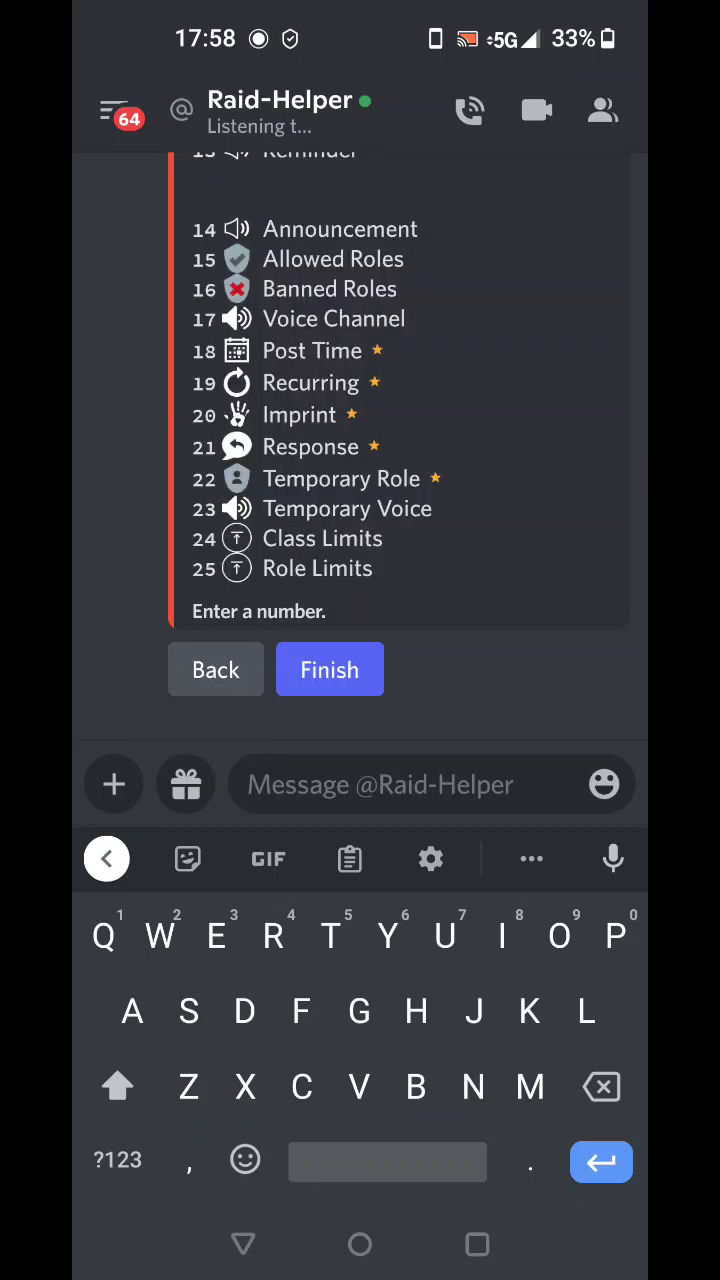
Step: Send 1 (Finish) so the Hel Ra event posts in #trial-signup with class signup buttons
scroll("down", 3)
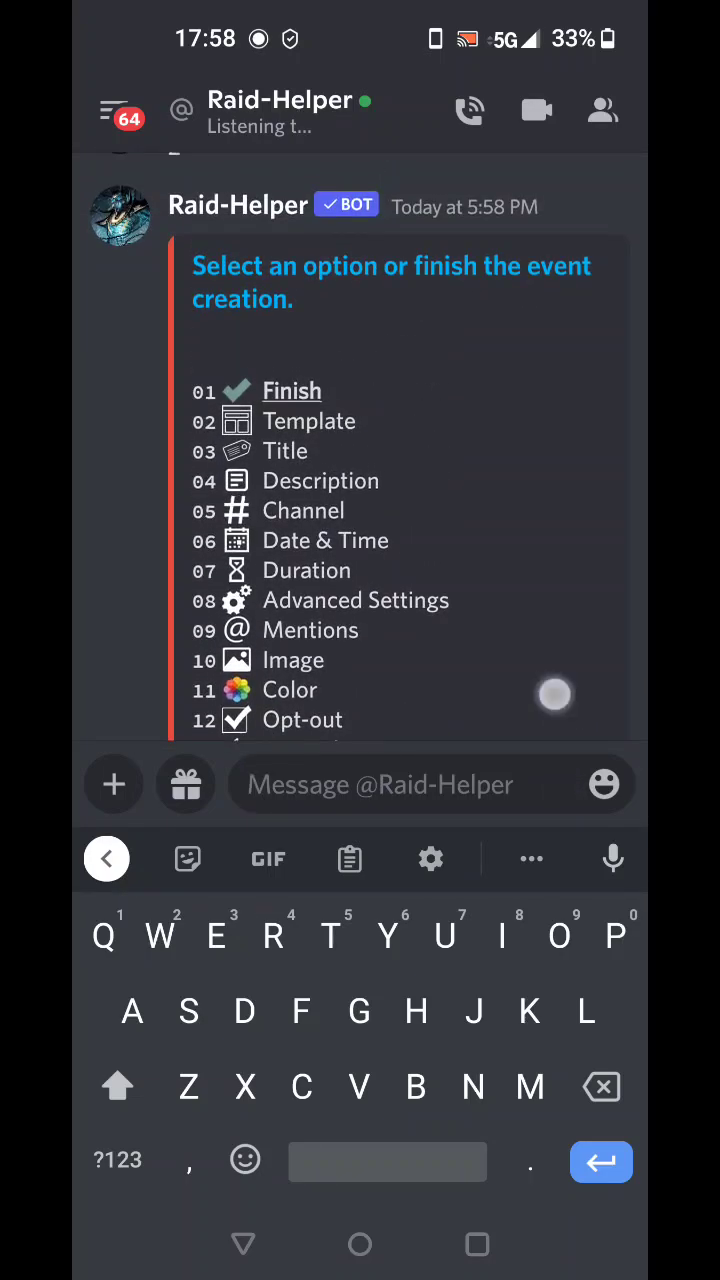
scroll("down", 3)
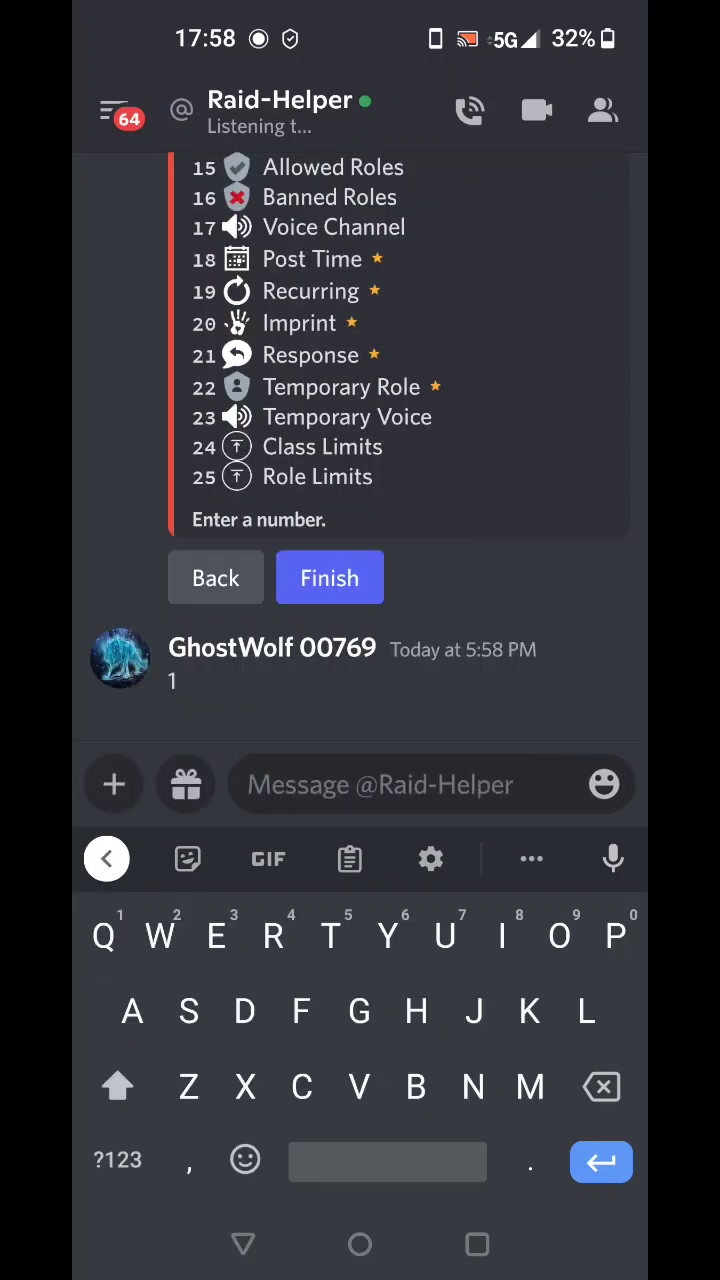
left_click(328, 576)
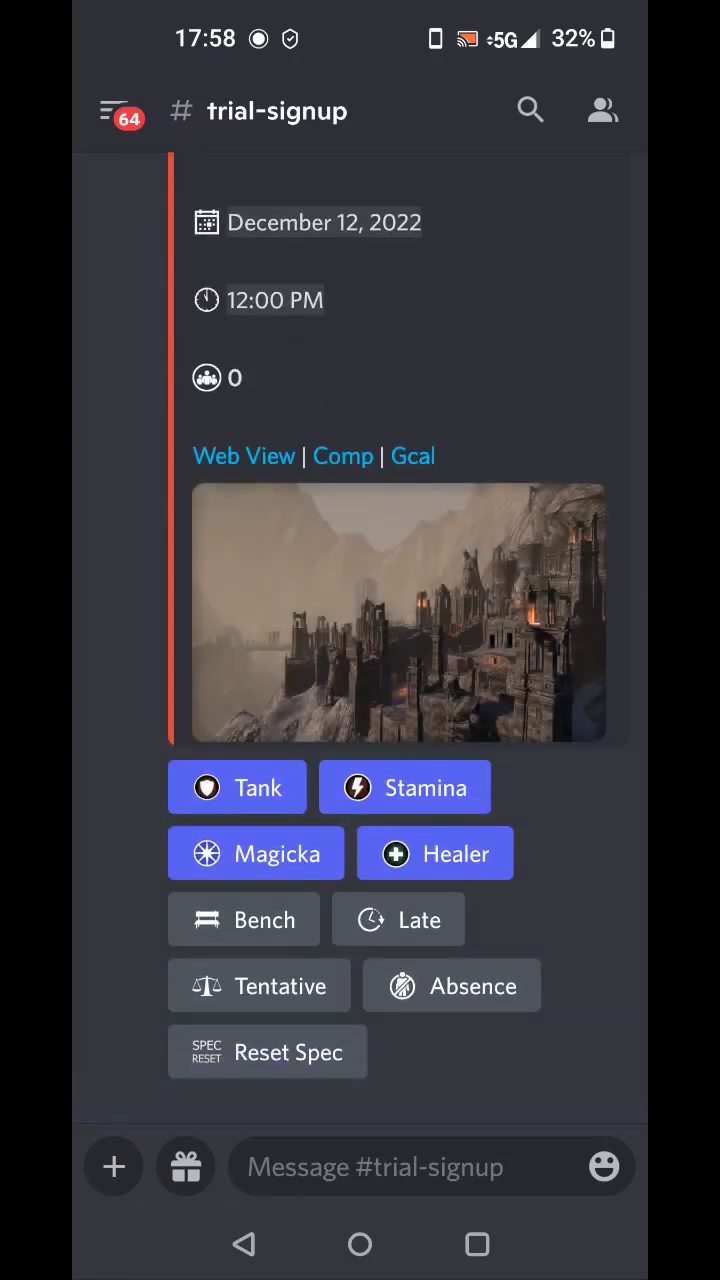
Step: Sign up to the Hel Ra event by choosing a stamina spec from Raid-Helper's spec list
scroll("down", 3)
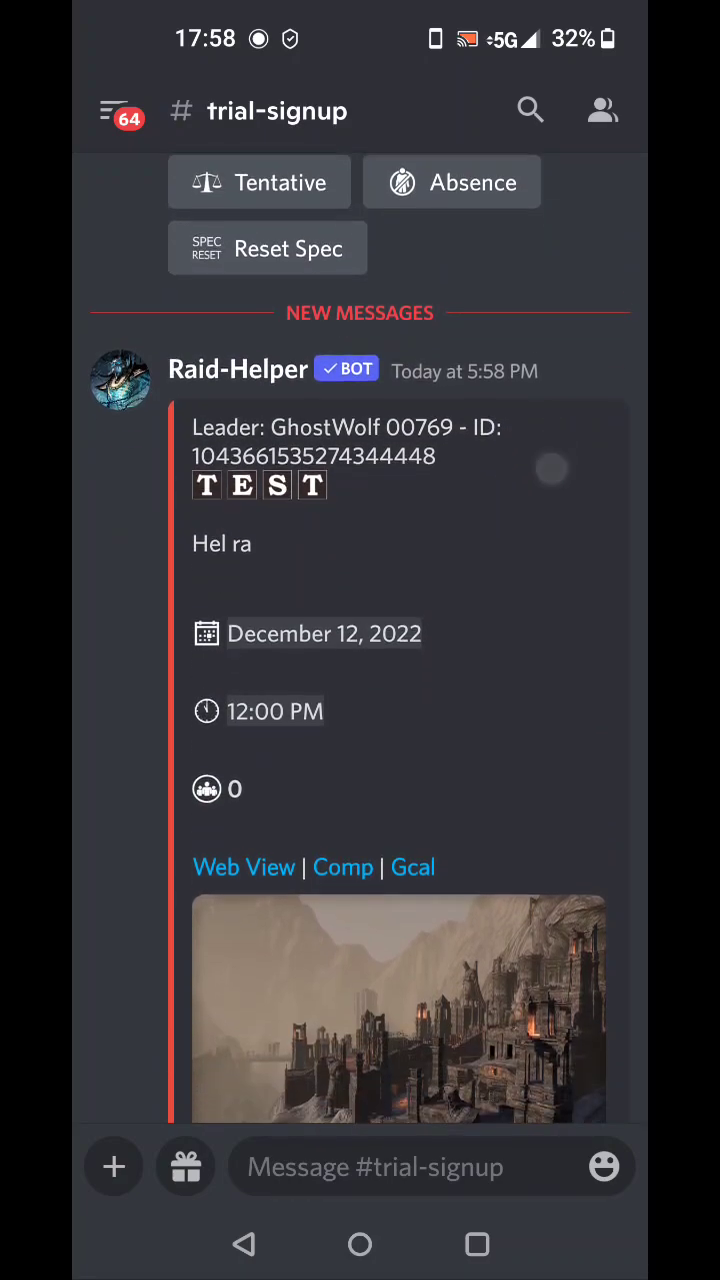
scroll("down", 3)
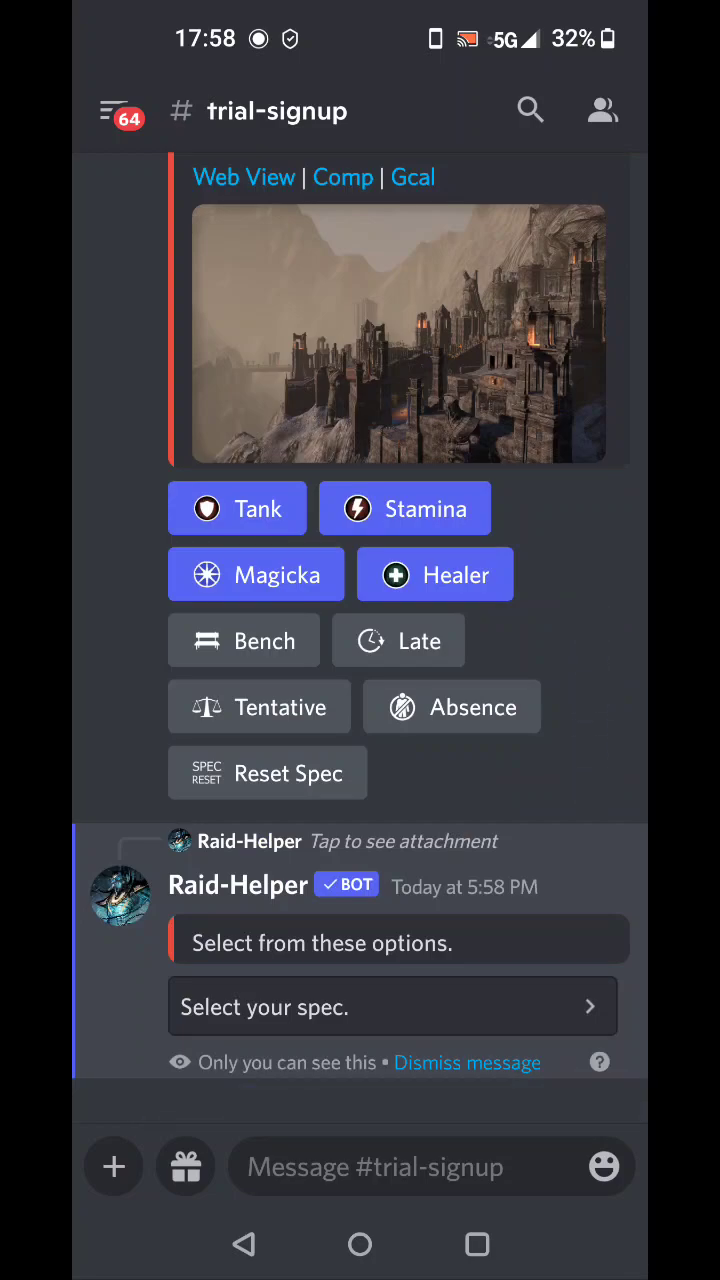
left_click(392, 1006)
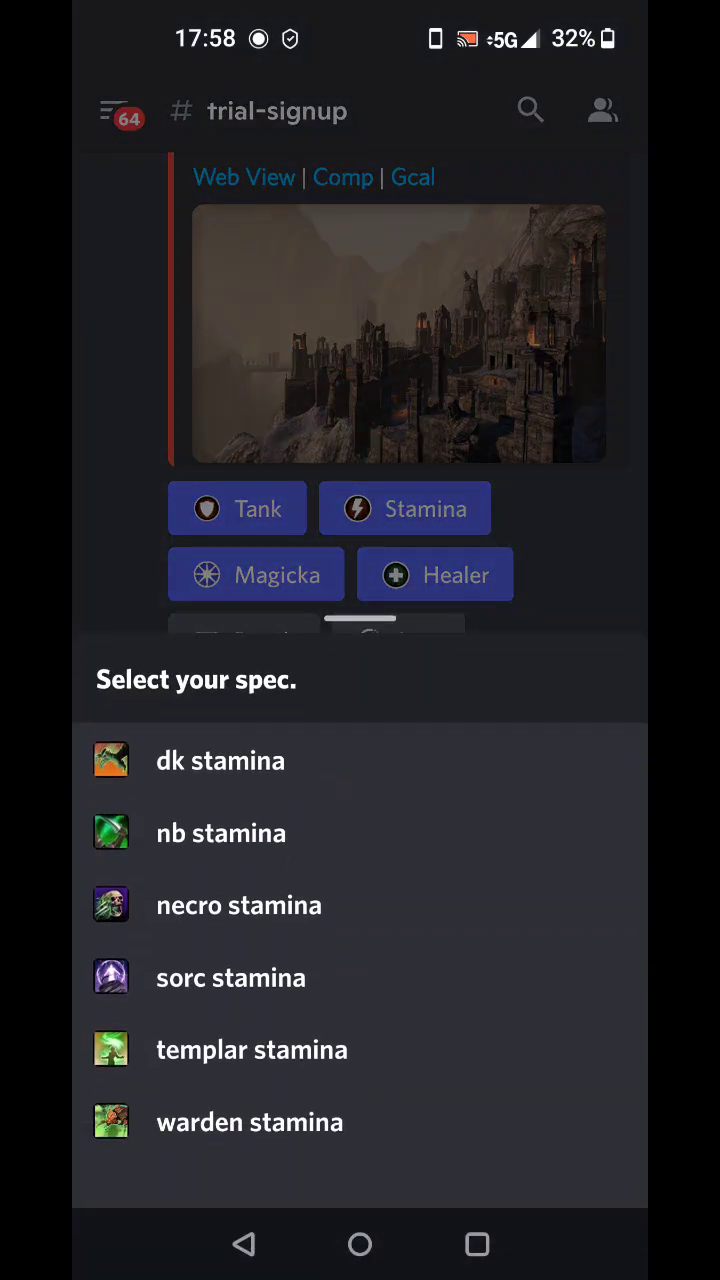
left_click(240, 904)
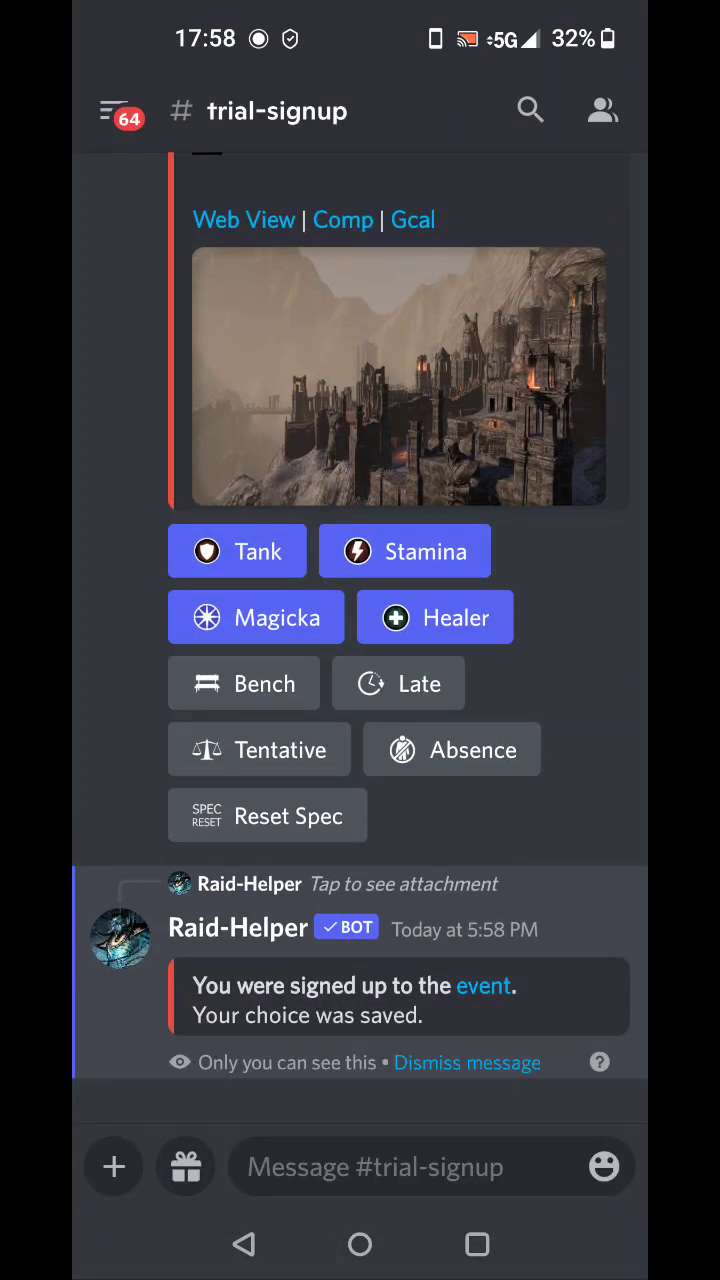
scroll("down", 3)
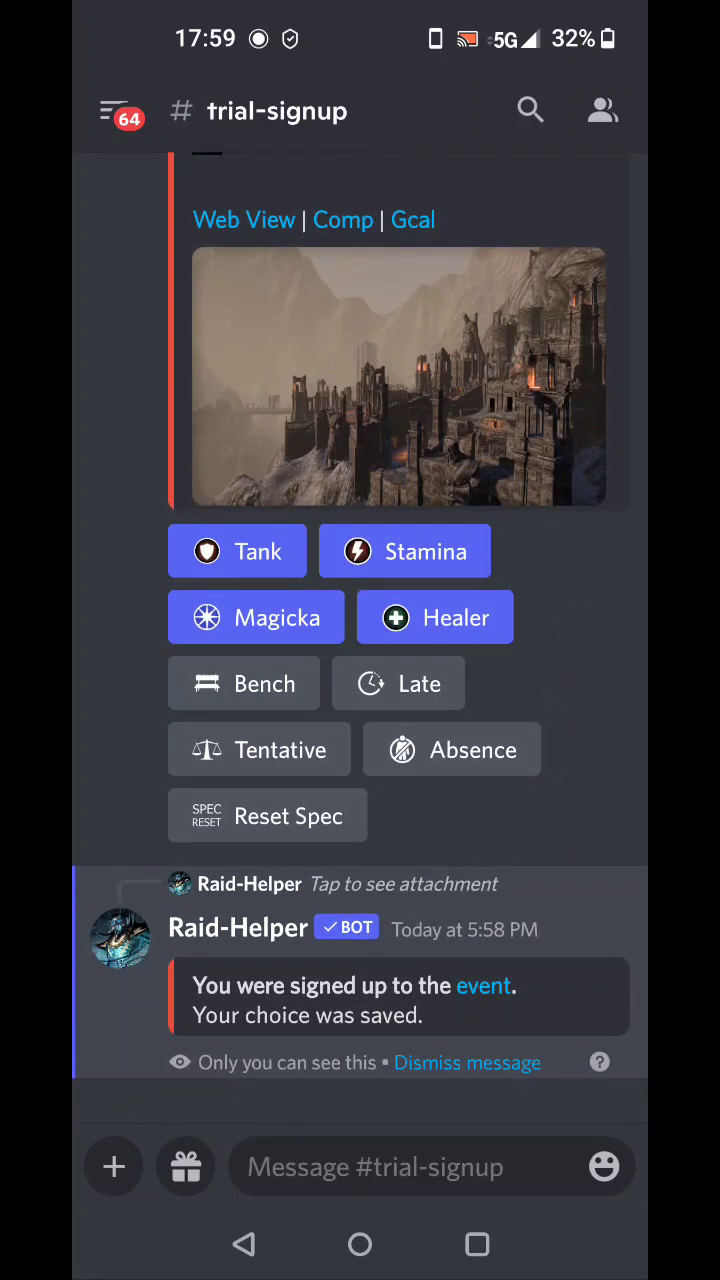
scroll("down", 3)
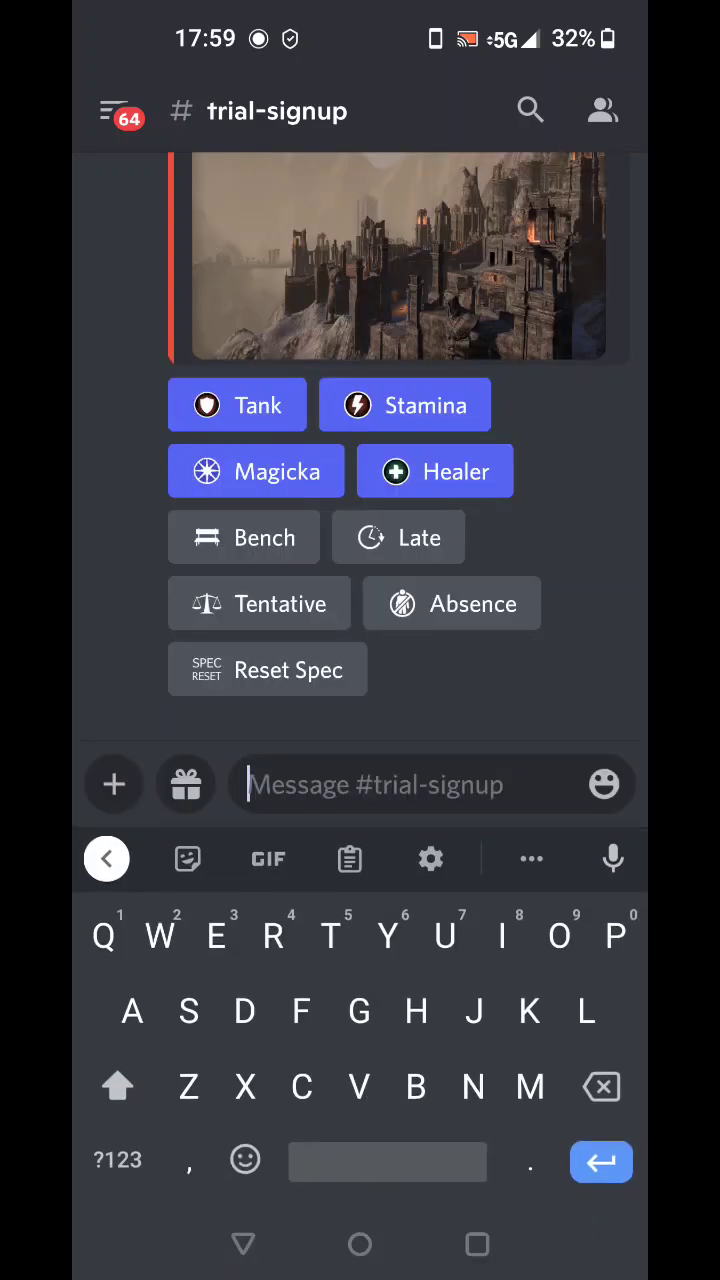
Step: Start Raid-Helper's /edit command, which prompts for the event id
type("/edit")
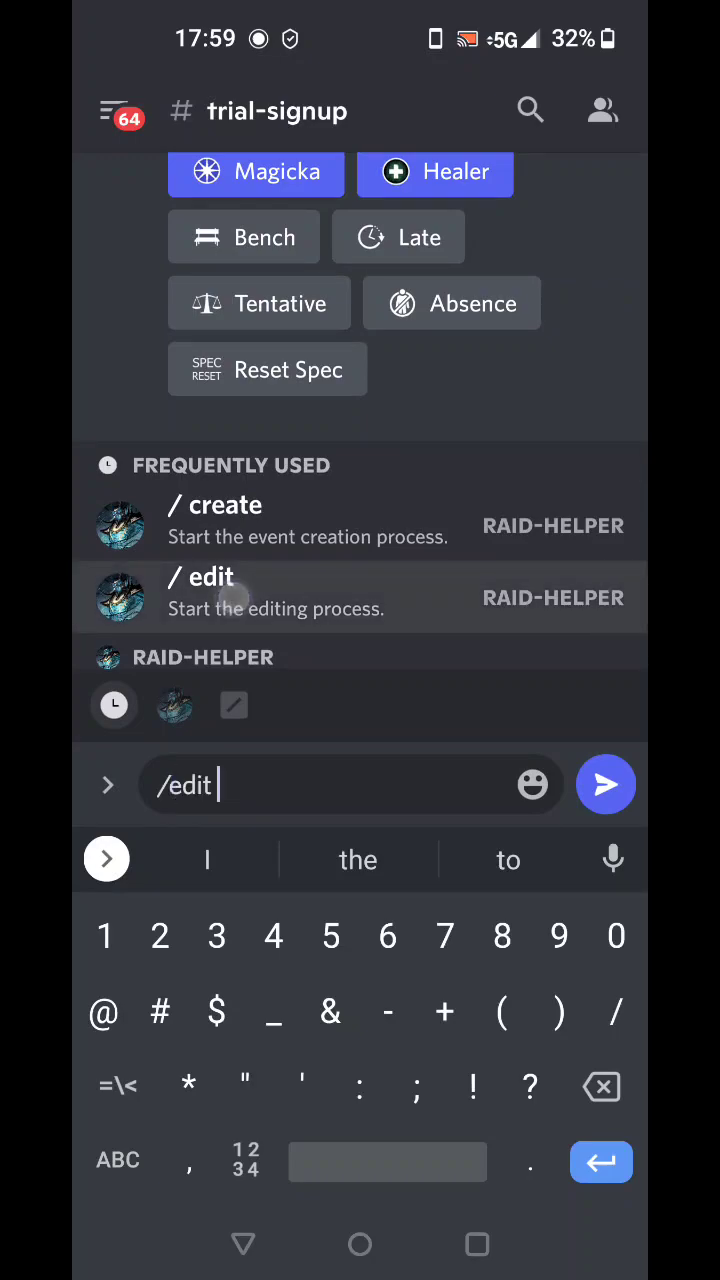
left_click(210, 592)
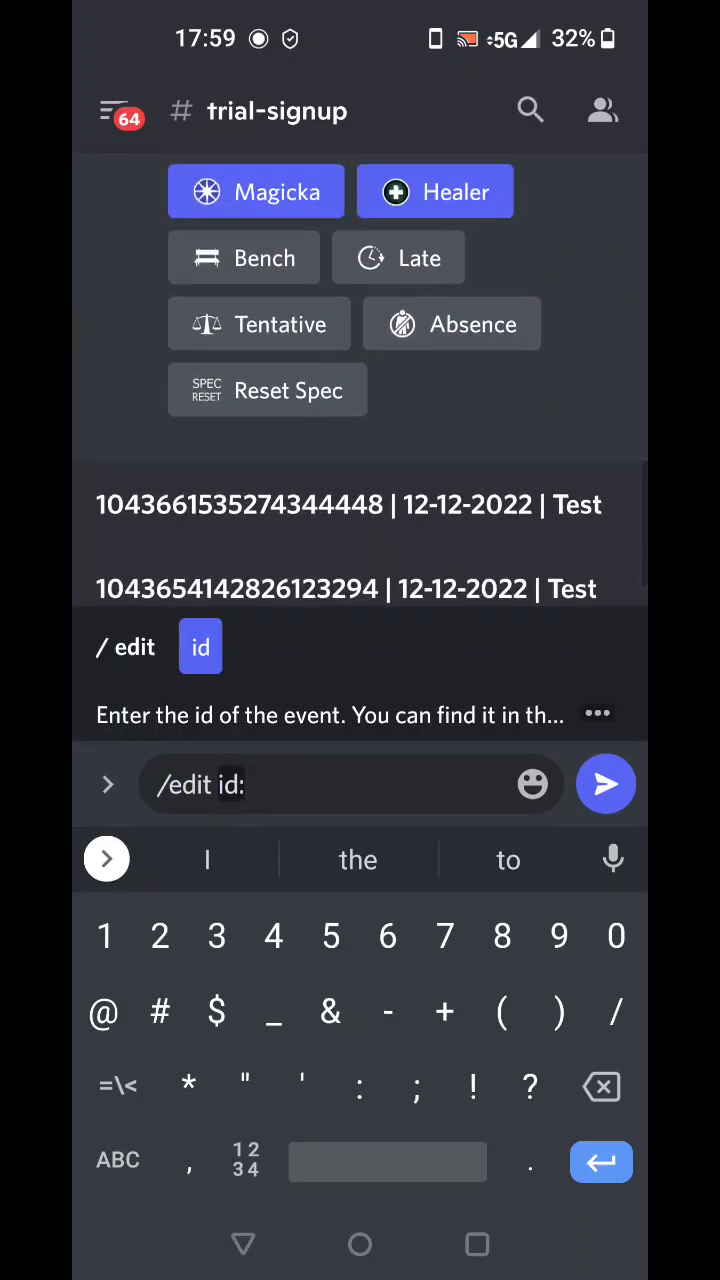